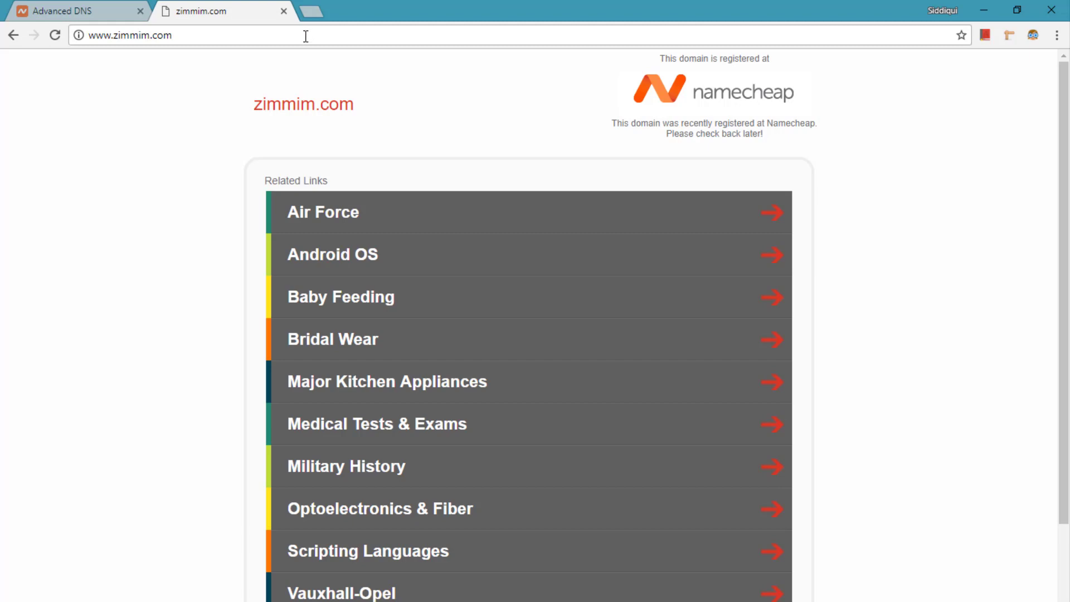
mouse_move(290, 43)
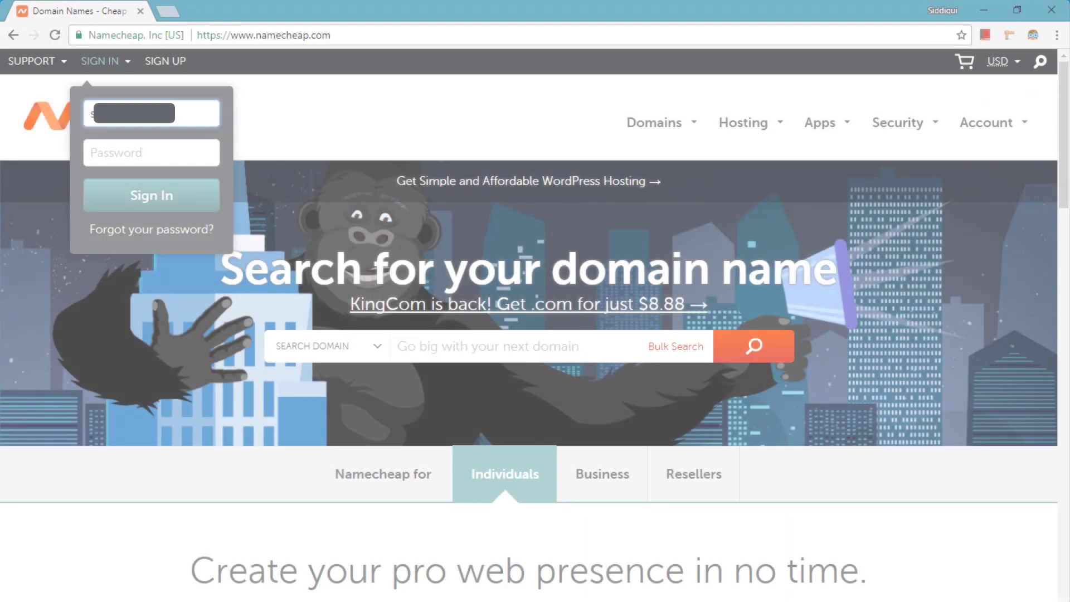
Enter the account password and sign in to Namecheap, reaching the account dashboard
click(150, 152)
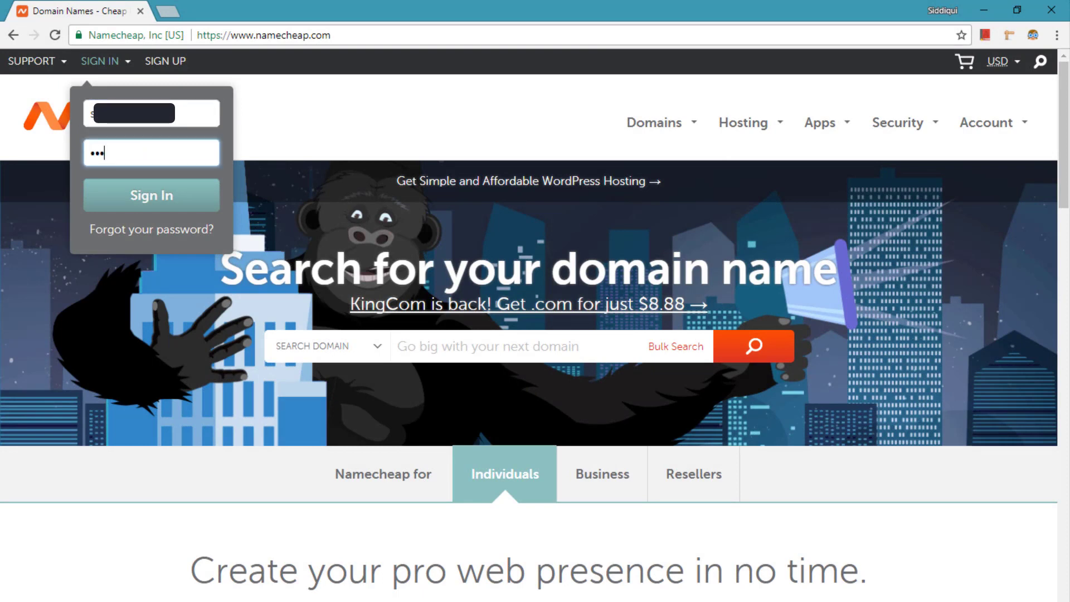
click(151, 195)
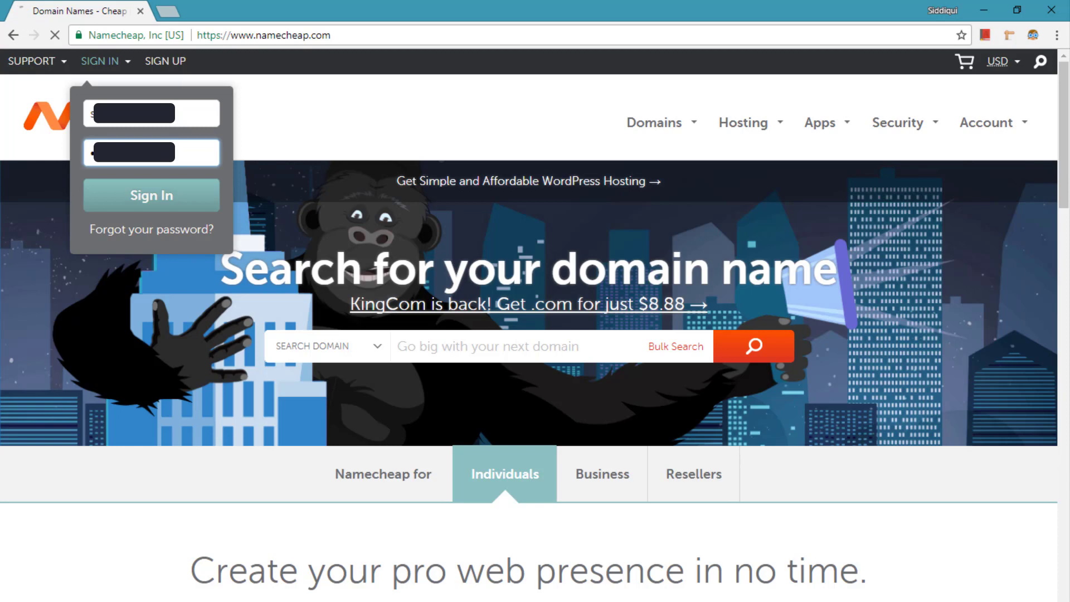
click(151, 196)
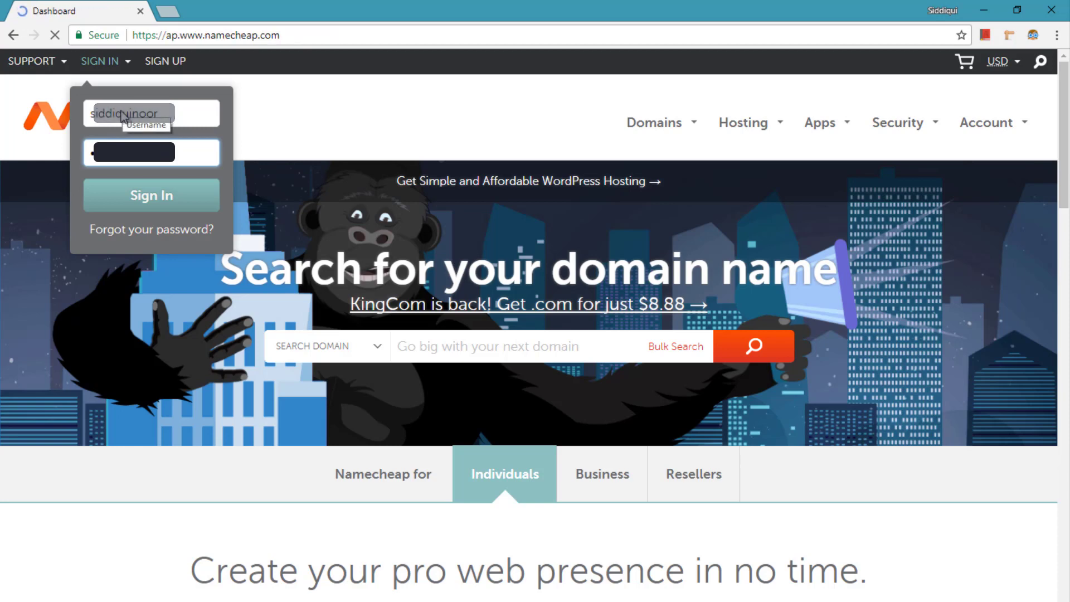
click(151, 195)
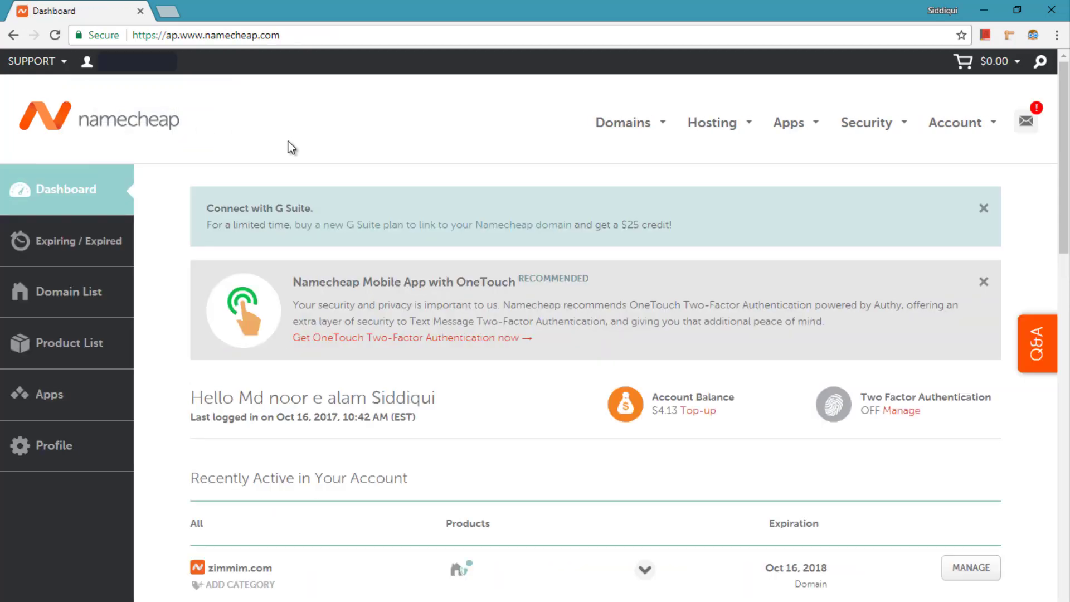
mouse_move(508, 230)
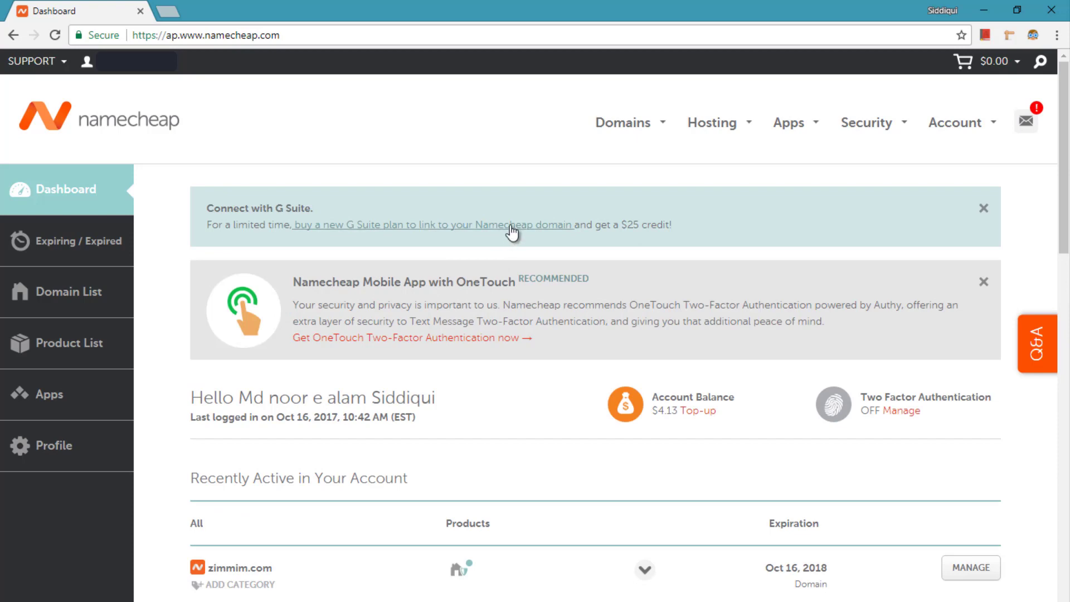
mouse_move(240, 577)
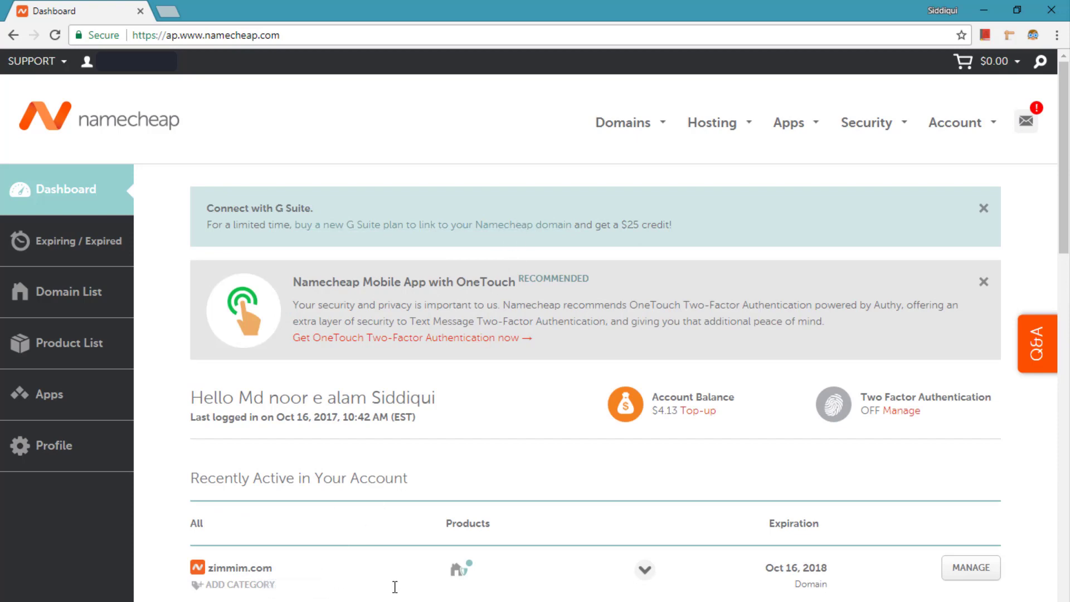
mouse_move(729, 585)
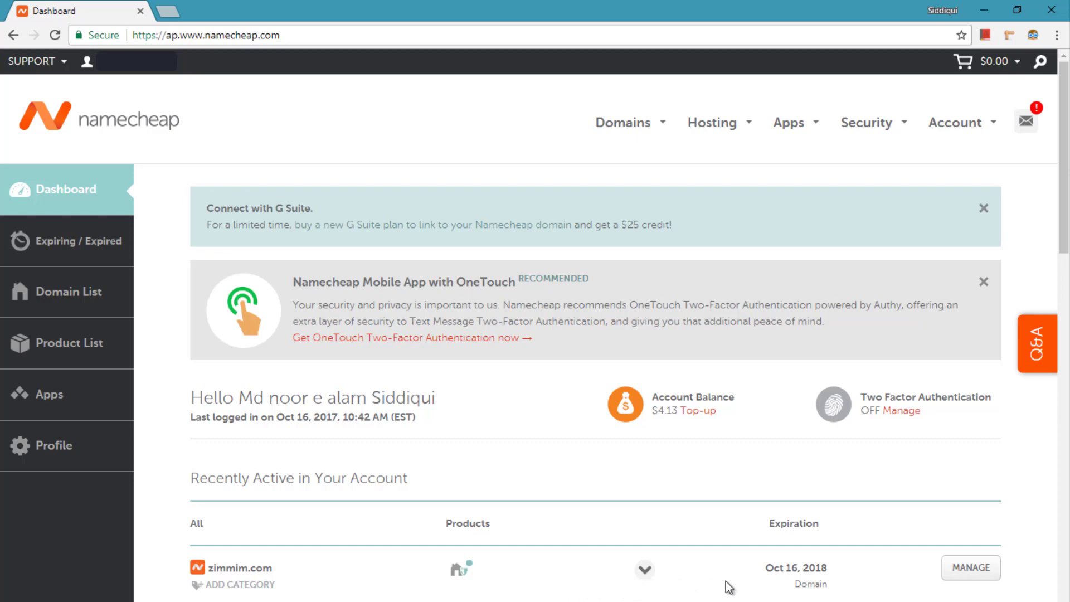
mouse_move(842, 586)
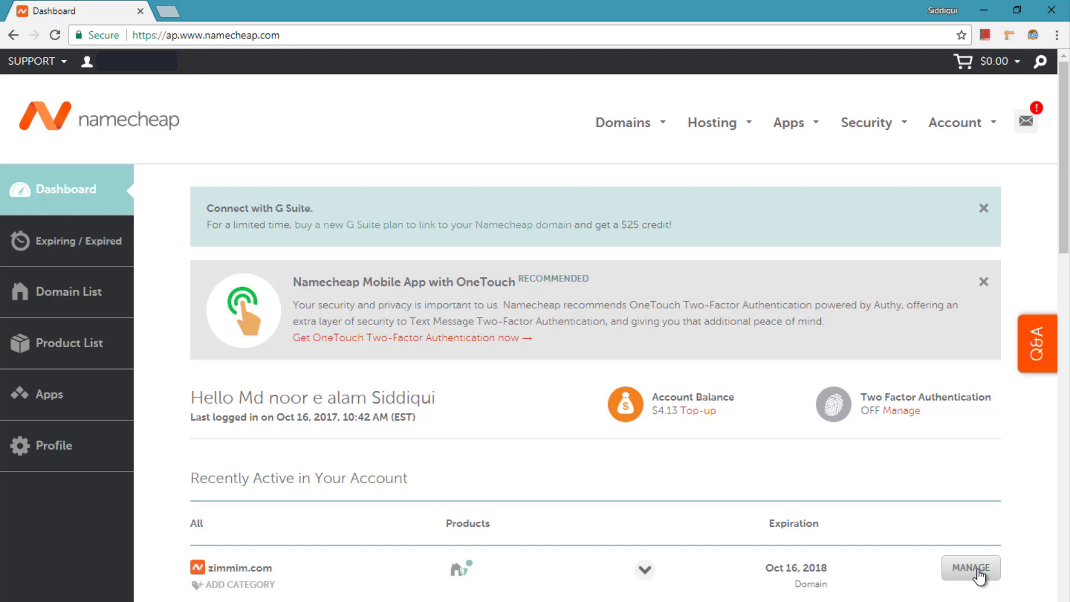
Choose MANAGE next to zimmim.com on the Namecheap dashboard
click(974, 568)
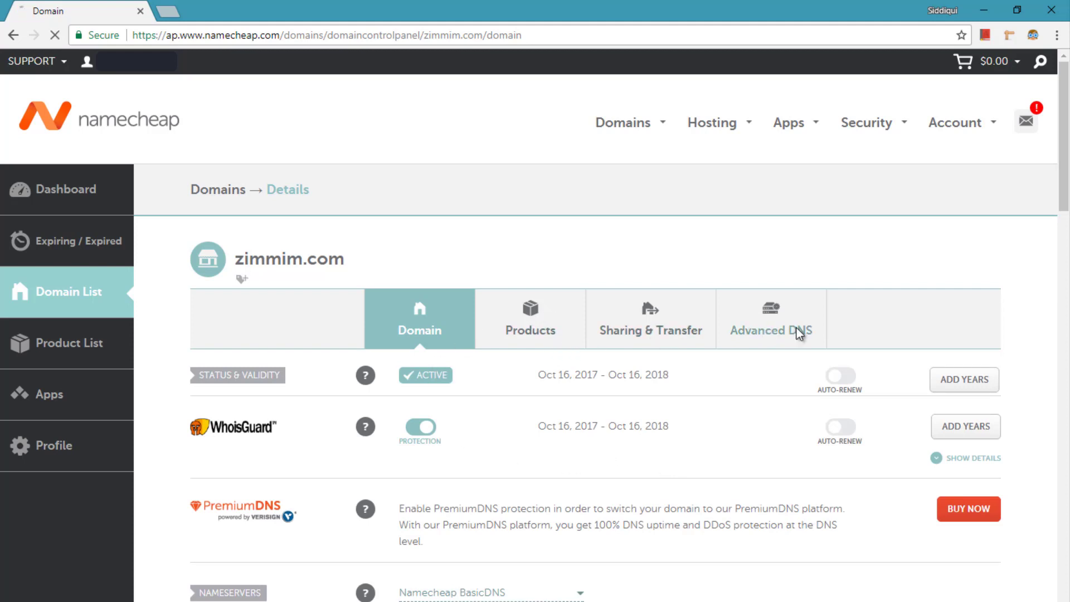
Switch to the Advanced DNS tab to view zimmim.com's CNAME and URL redirect records
click(771, 330)
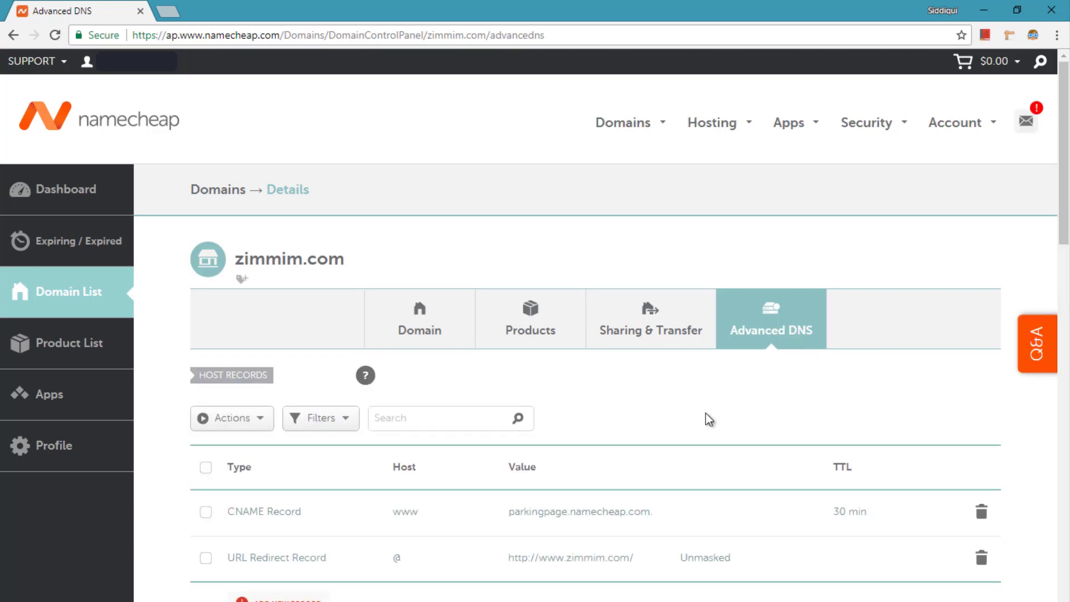
mouse_move(694, 462)
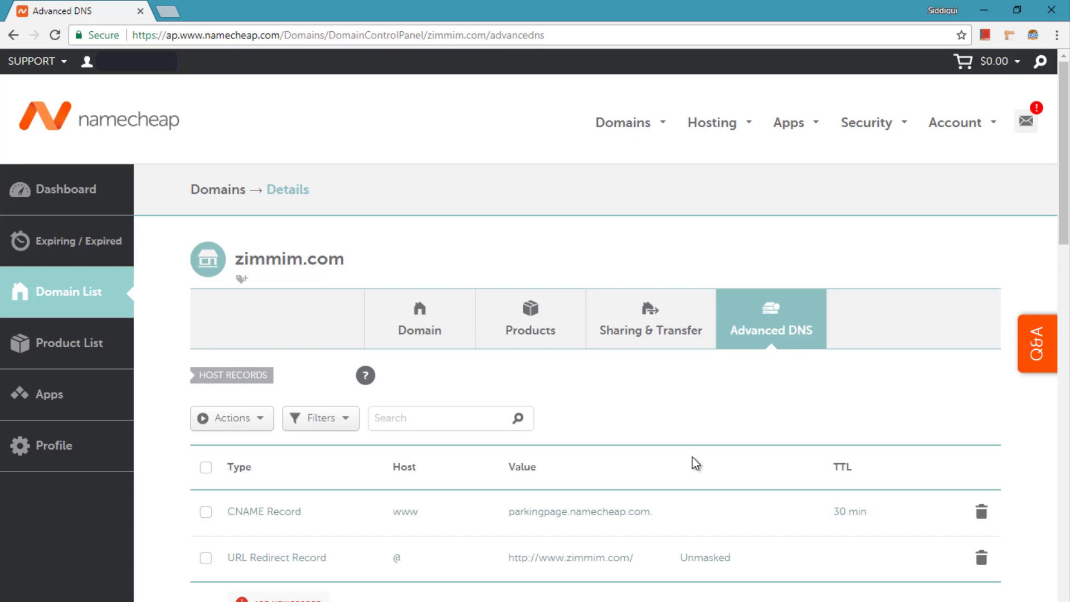
click(231, 418)
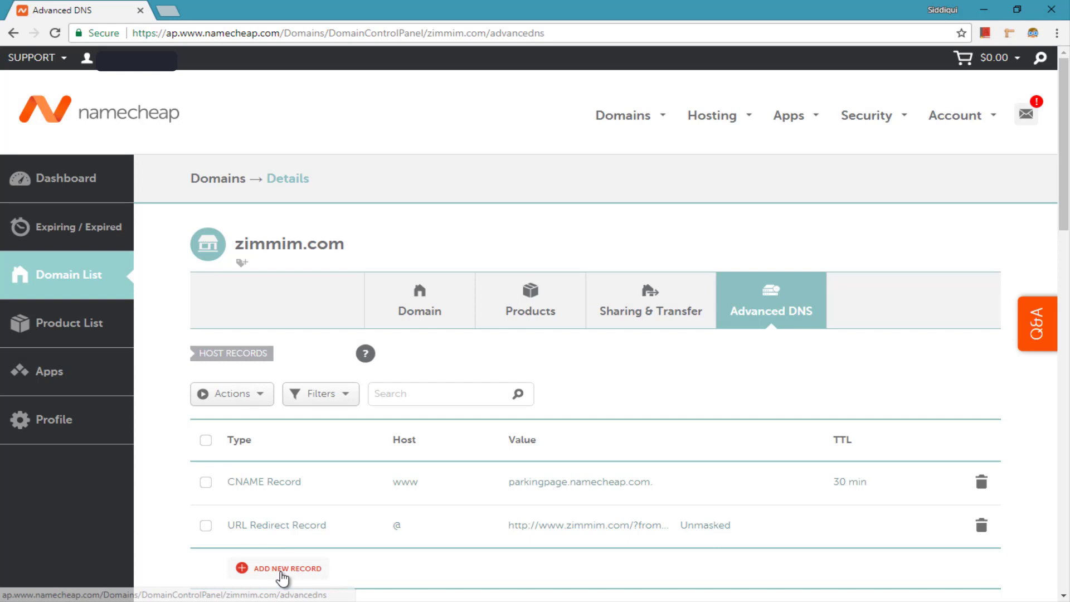
Add and save an A record with host @ pointing to 104.238.132.218
click(286, 568)
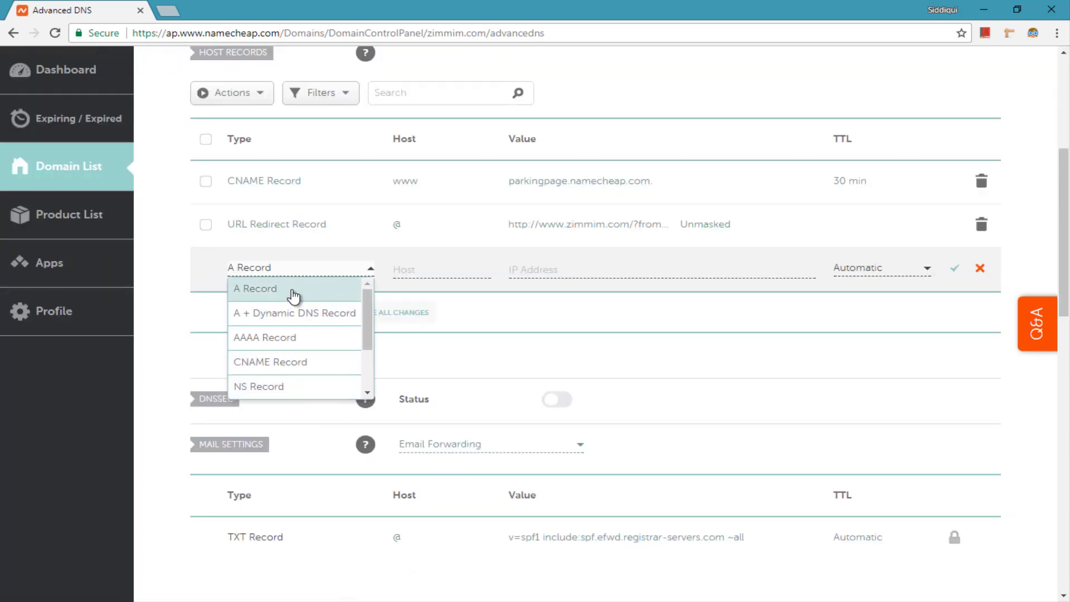
click(254, 289)
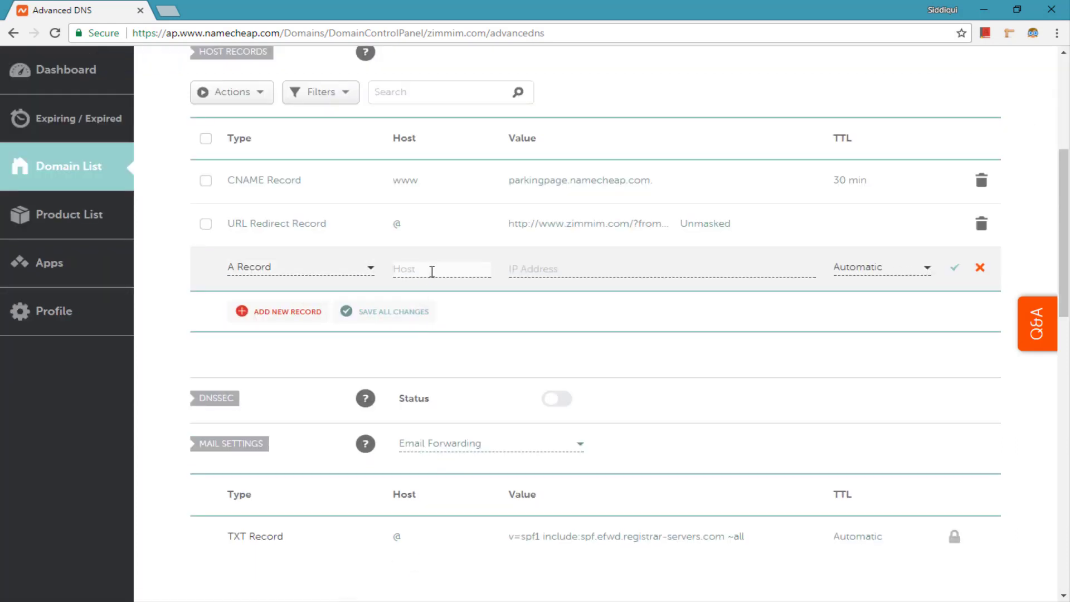
text(@)
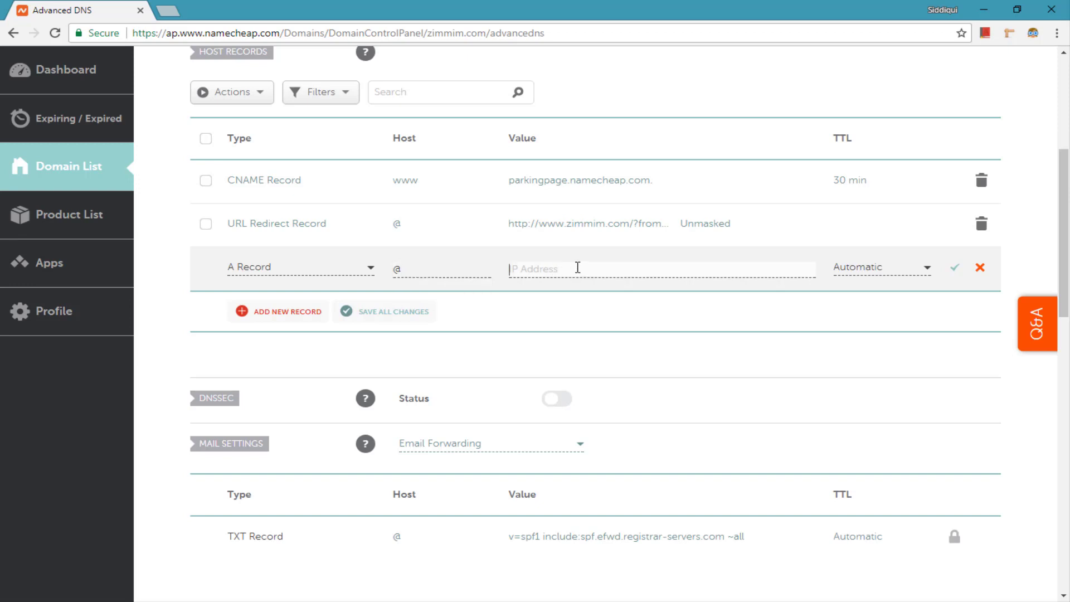
text(104.238.132.218)
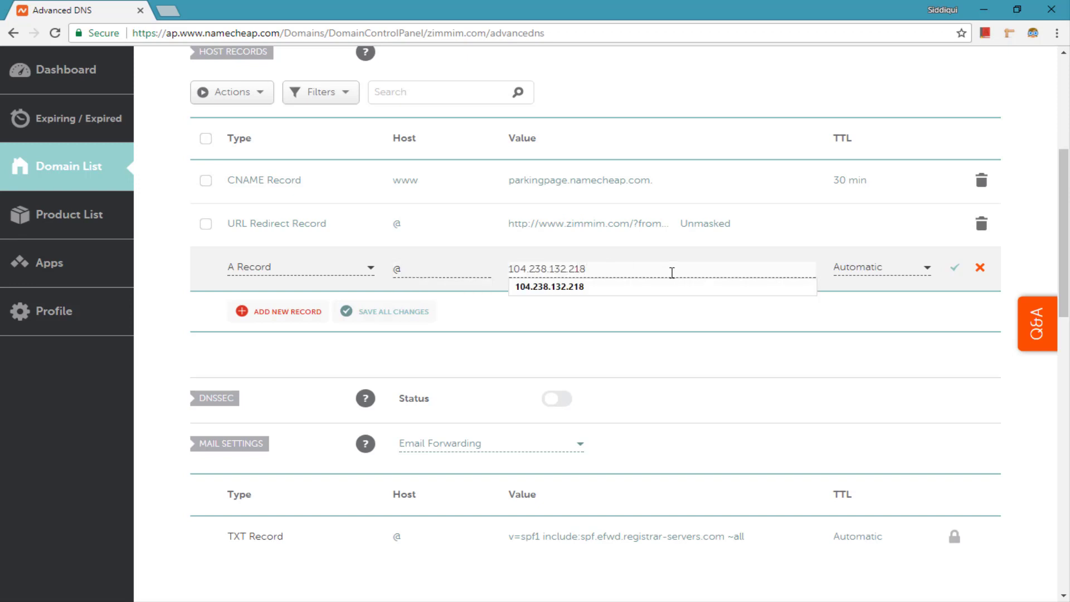
mouse_move(937, 284)
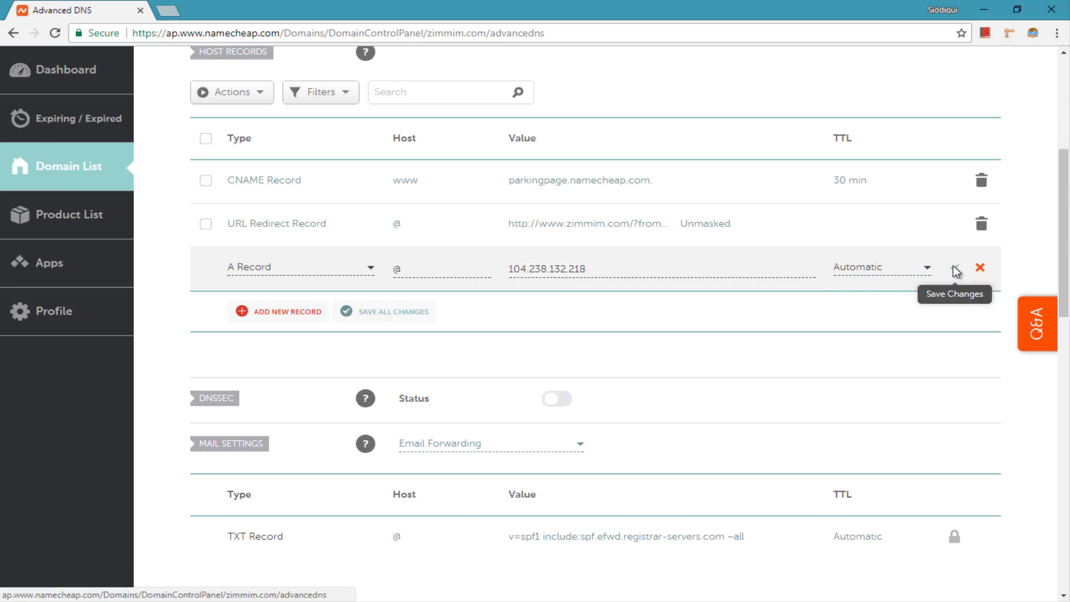
click(957, 267)
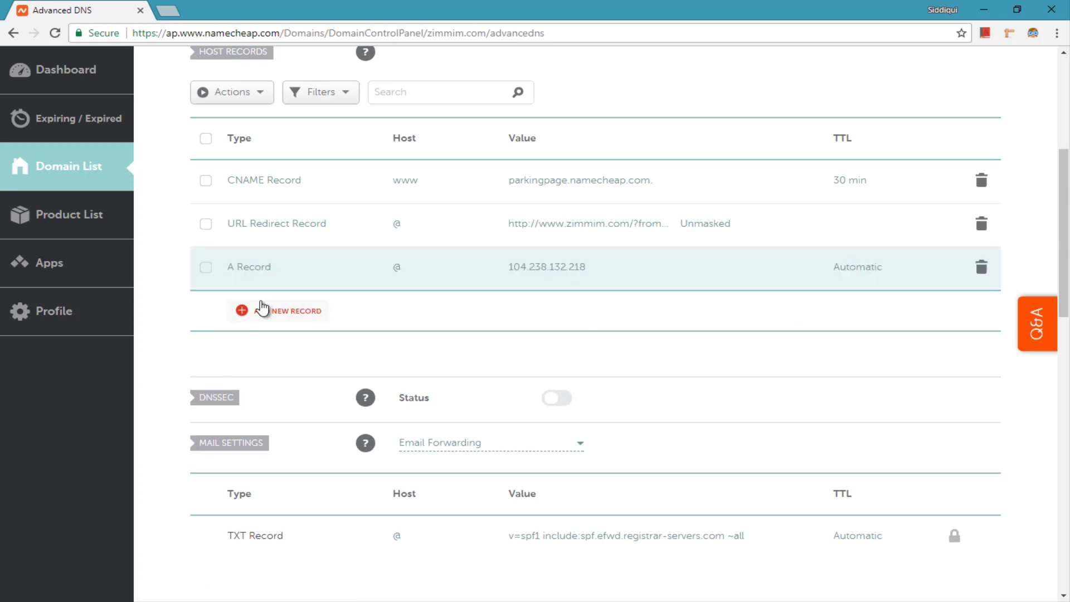
Add and save an A record with host www pointing to 104.238.132.218
click(278, 310)
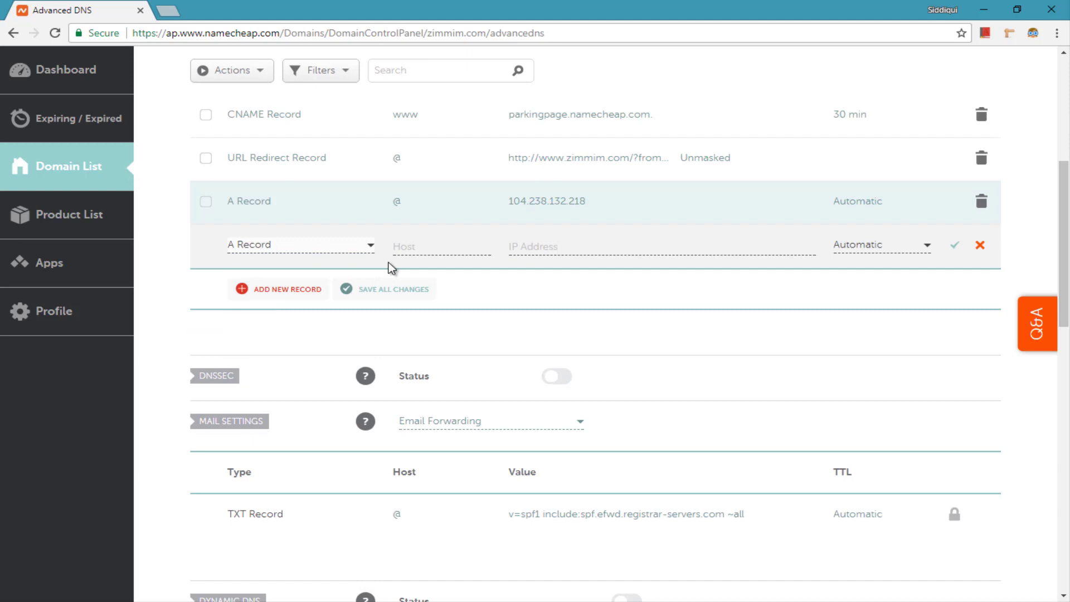
text(www)
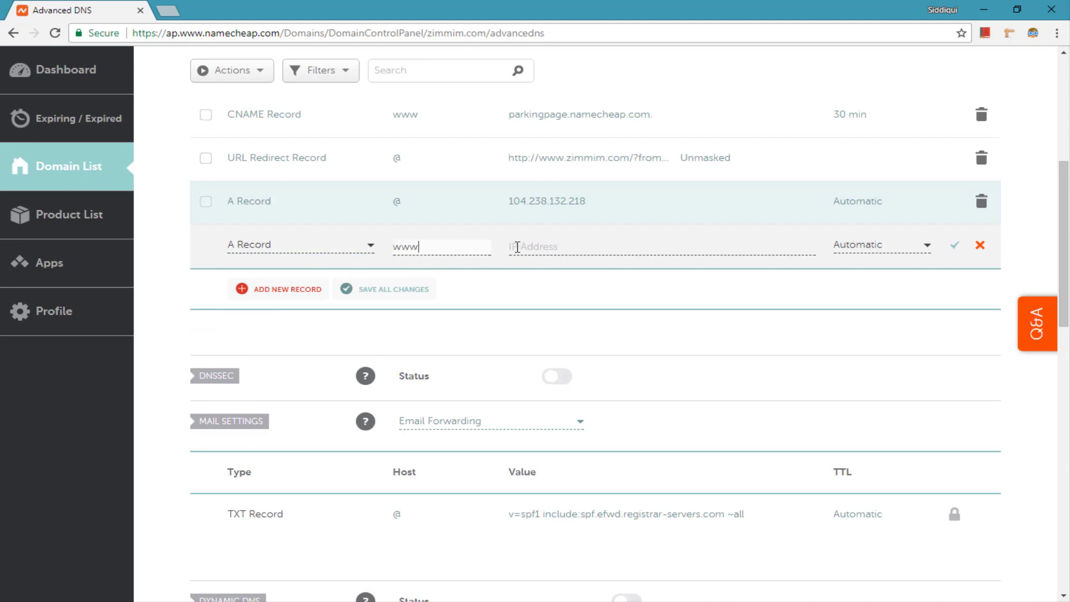
text(104.238.132.218)
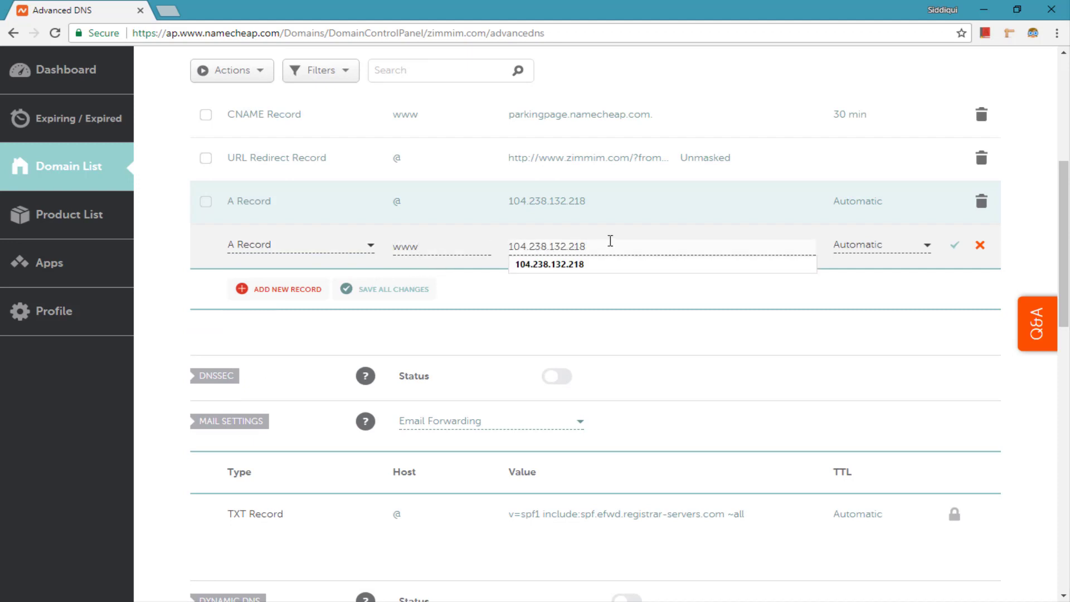
click(955, 244)
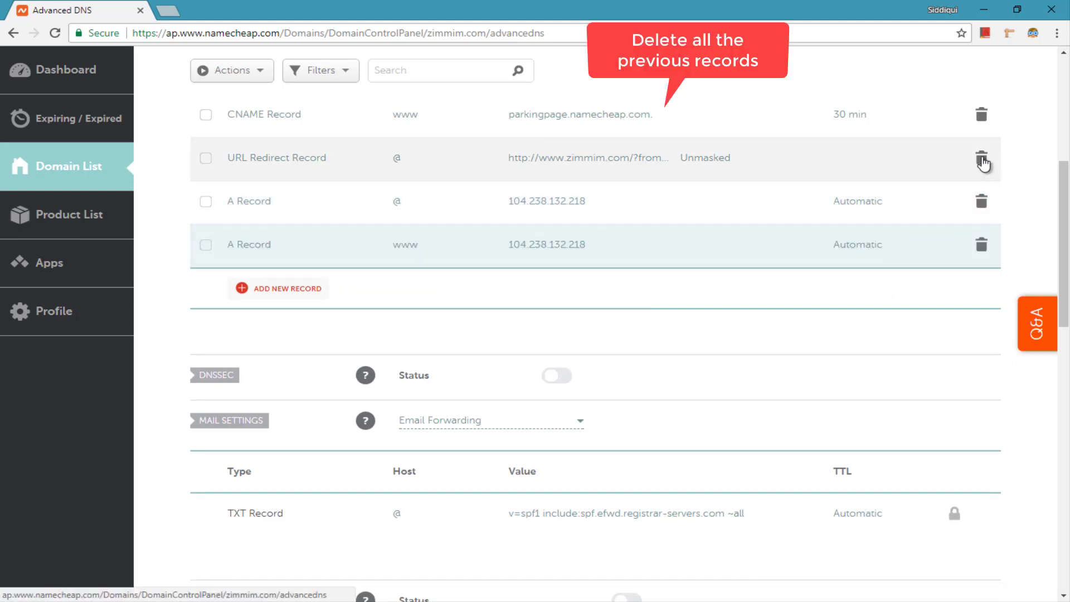
Delete the URL Redirect record, confirming Yes, then delete the old CNAME record
click(980, 160)
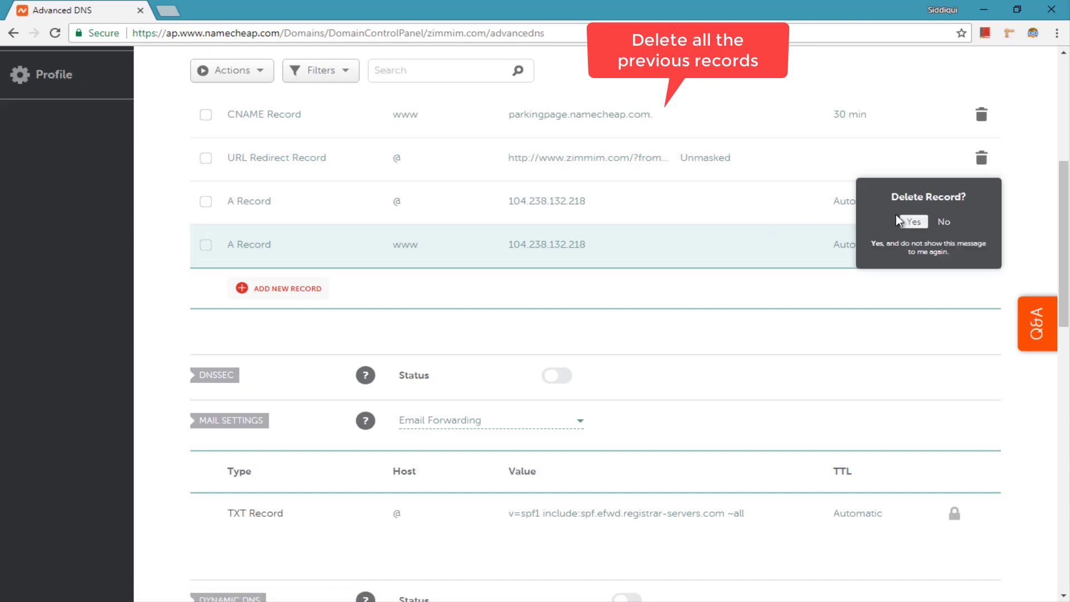
click(913, 221)
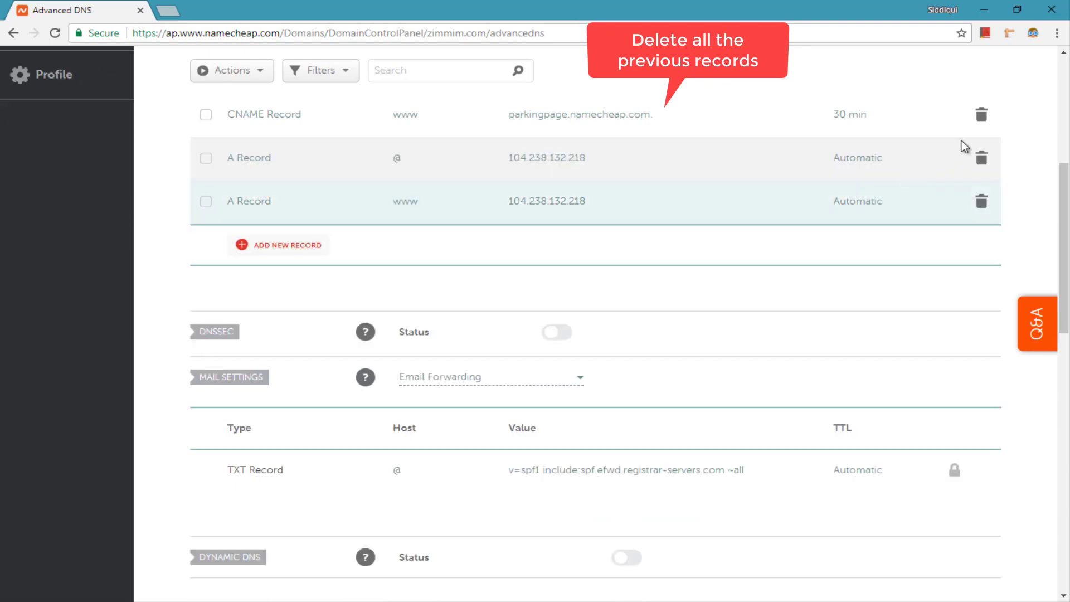
click(981, 114)
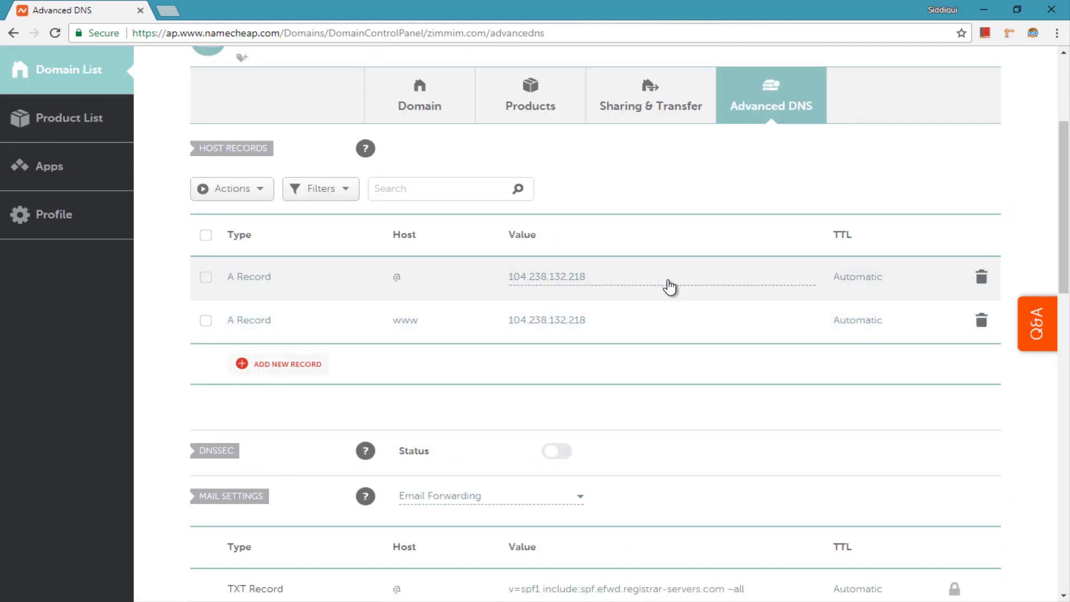
mouse_move(672, 359)
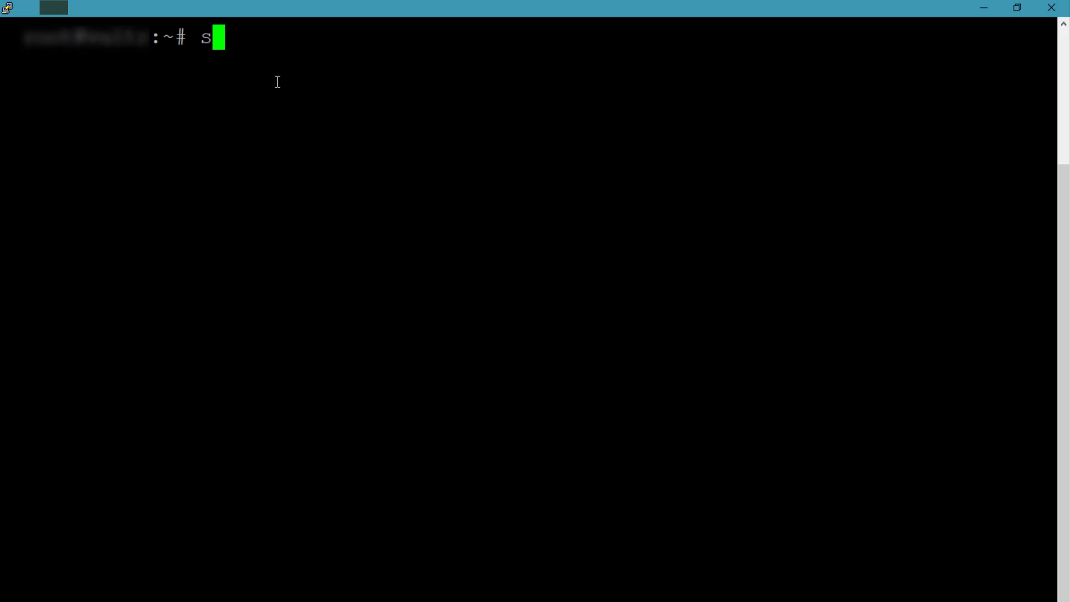
Run sudo mkdir -p /var/www/zimmim.com/public_html on the server
text(udo mk)
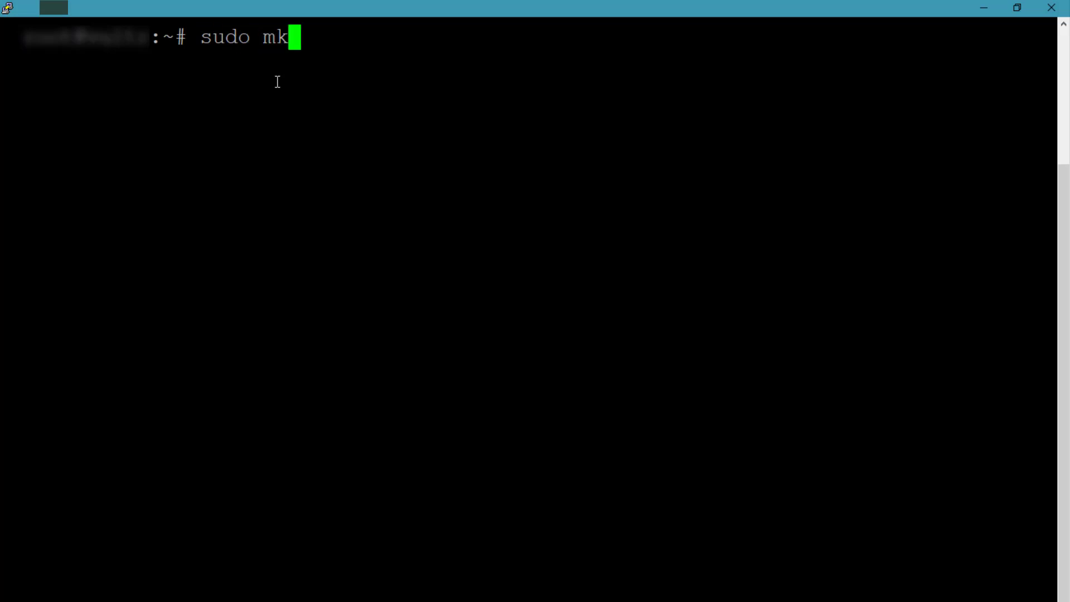
text(dir -p)
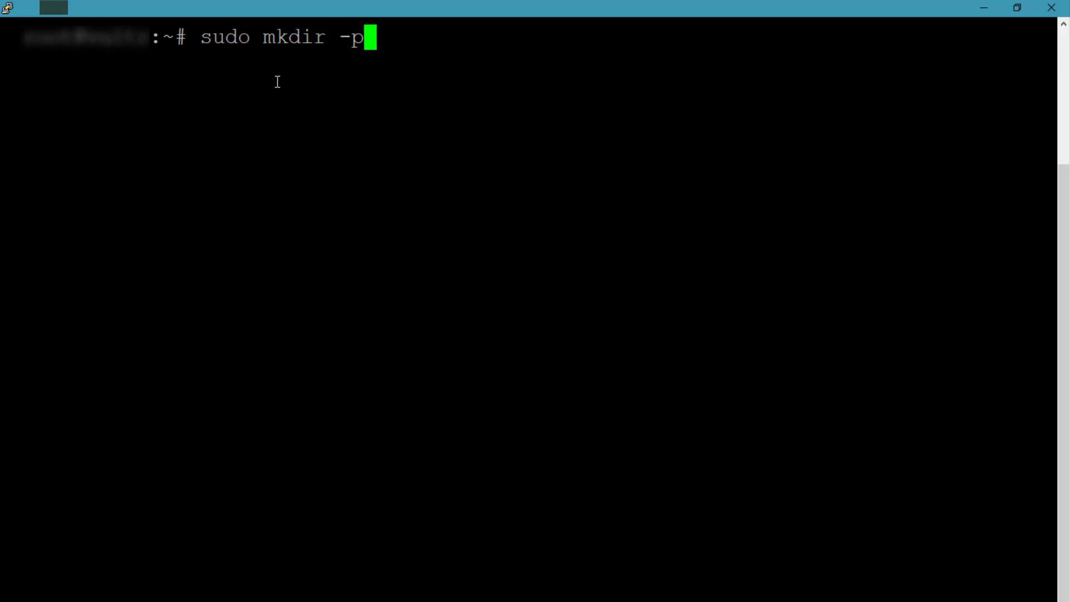
text(/var/ww)
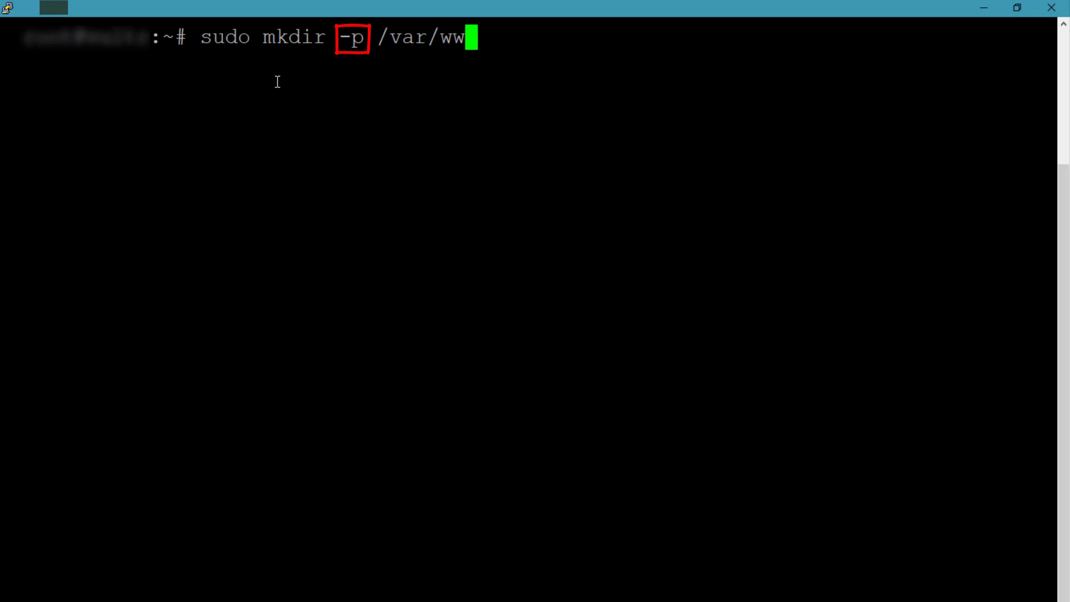
text(w/)
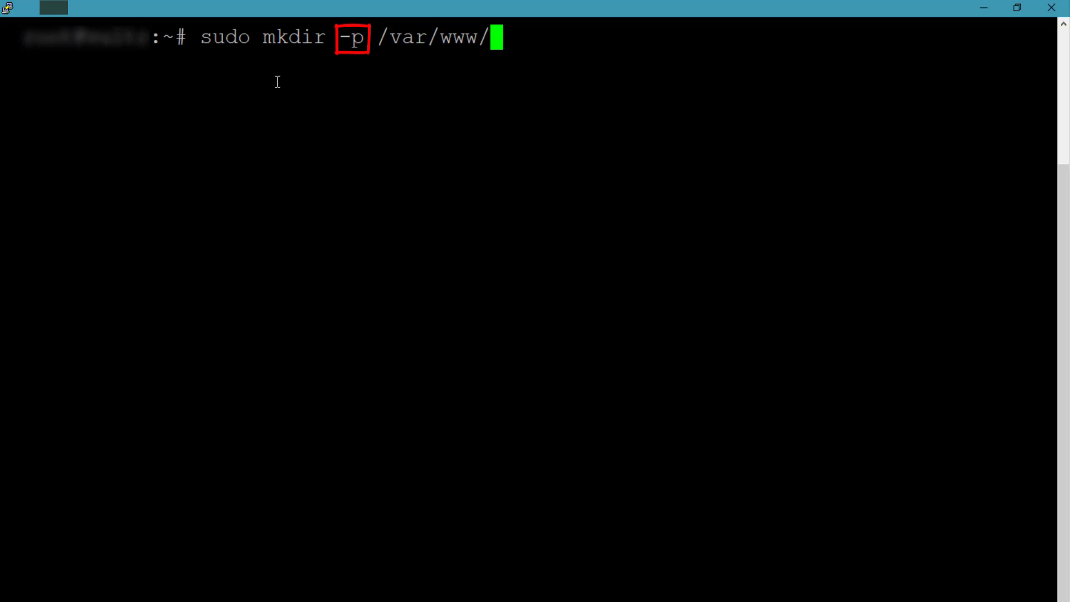
text(zimmim.c)
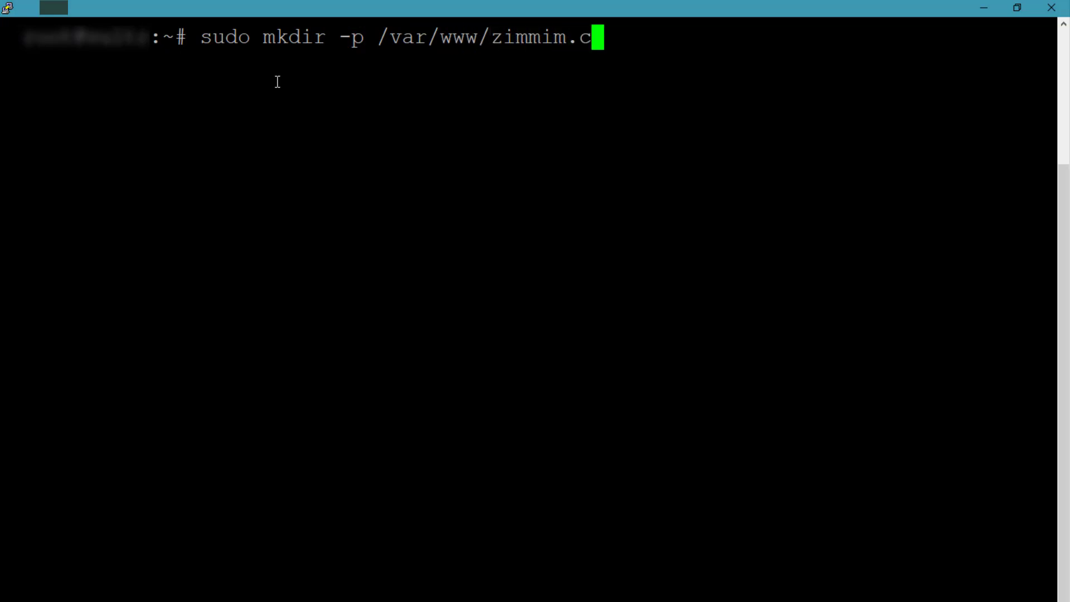
text(om/publi)
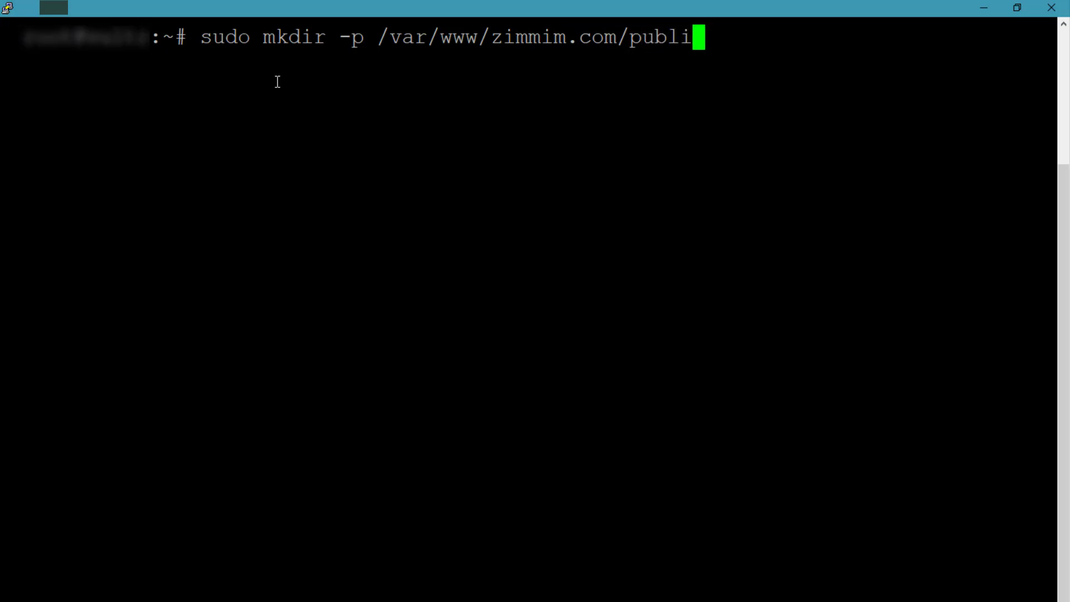
text(c_html)
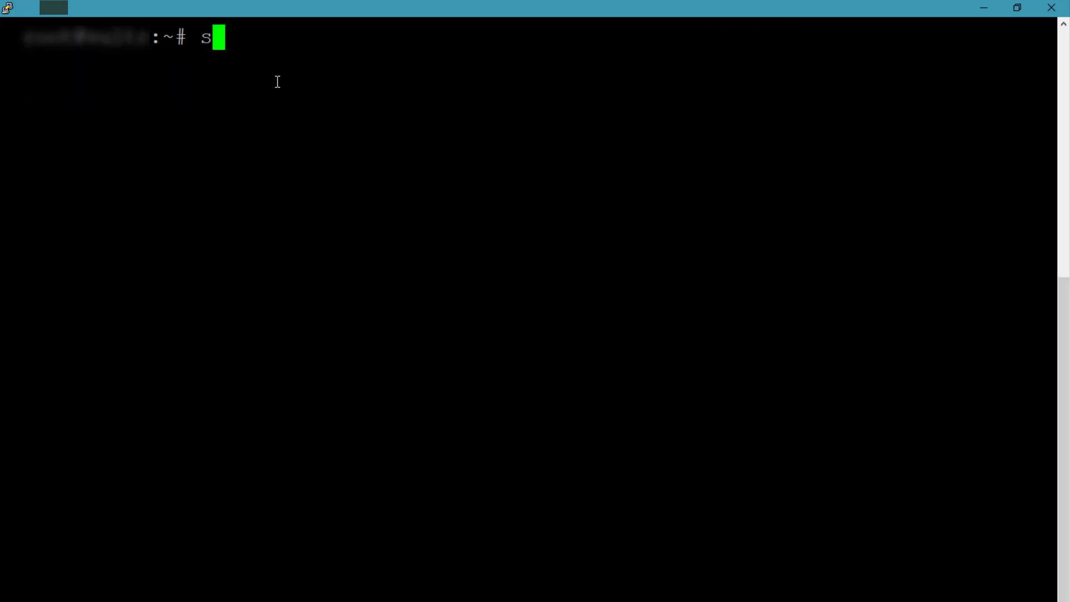
Recursively chown /var/www/zimmim.com/public_html to $USER:$USER with sudo
text(udo)
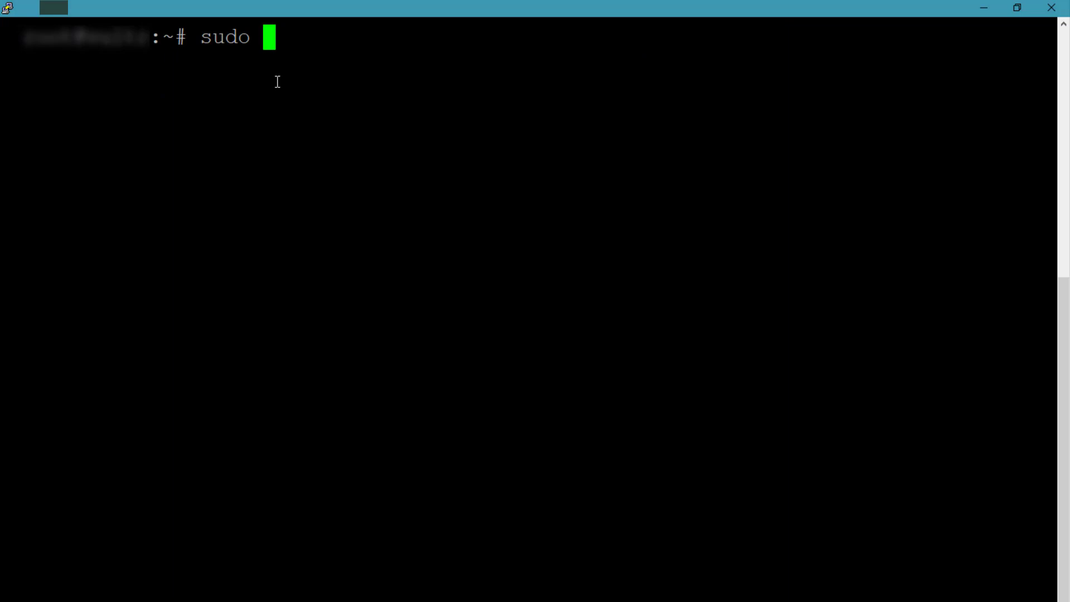
text(ch)
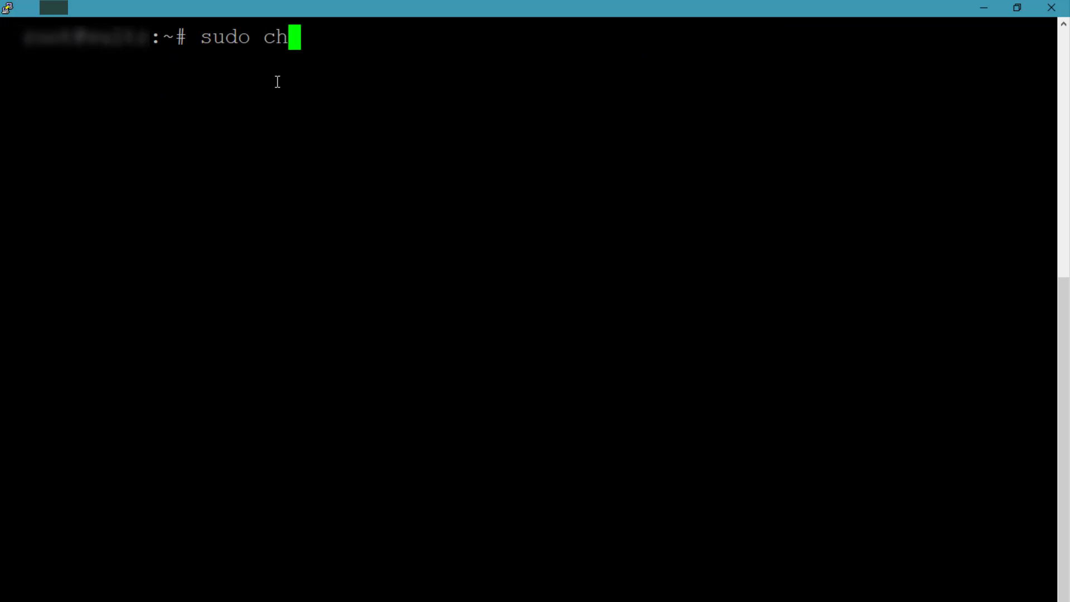
text(own -R)
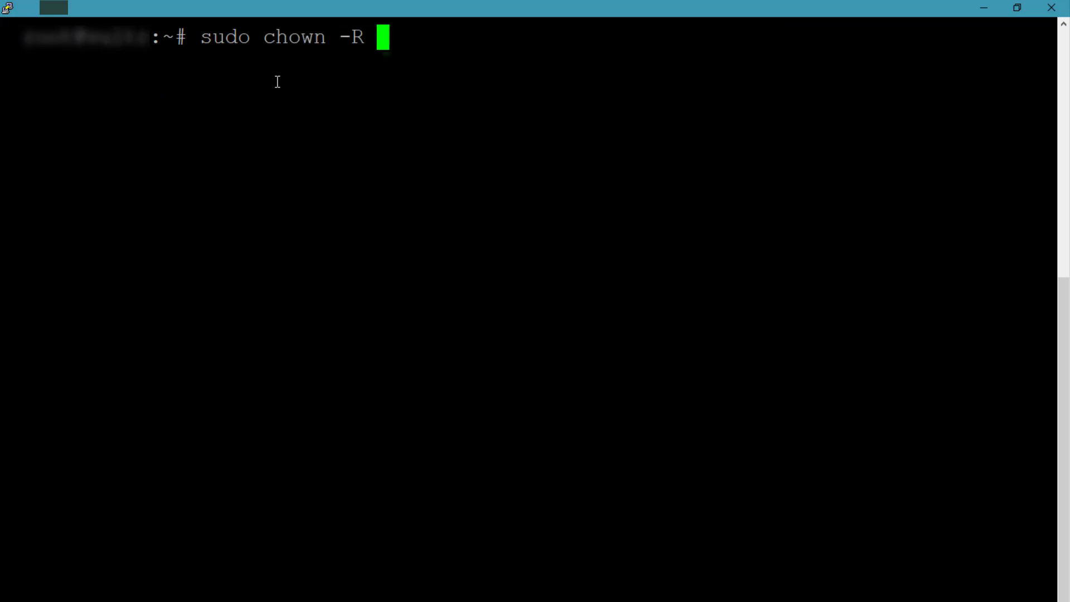
text($US)
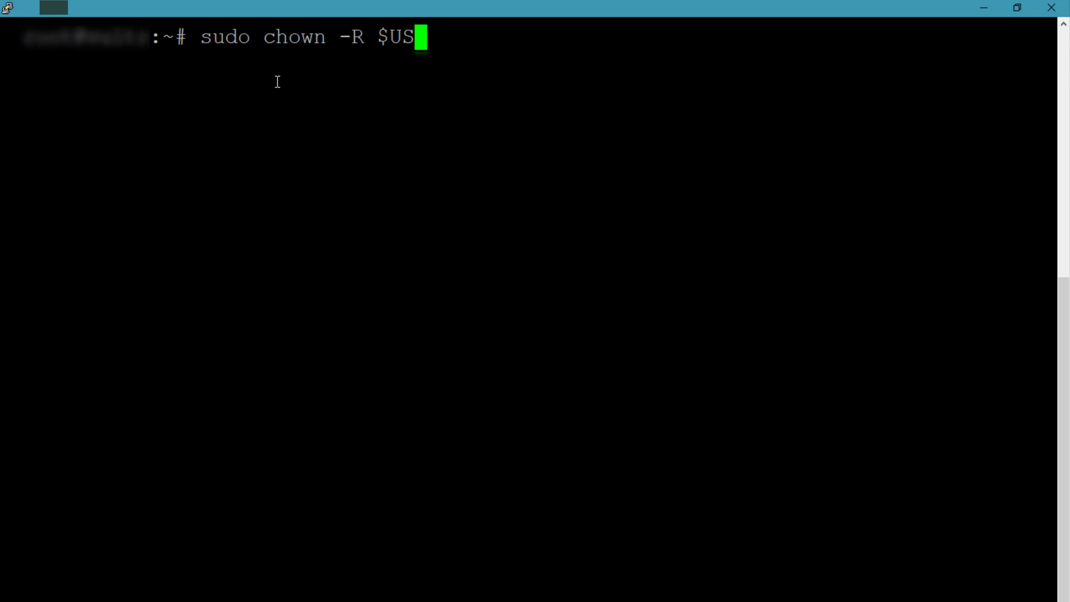
text(ER:$USER)
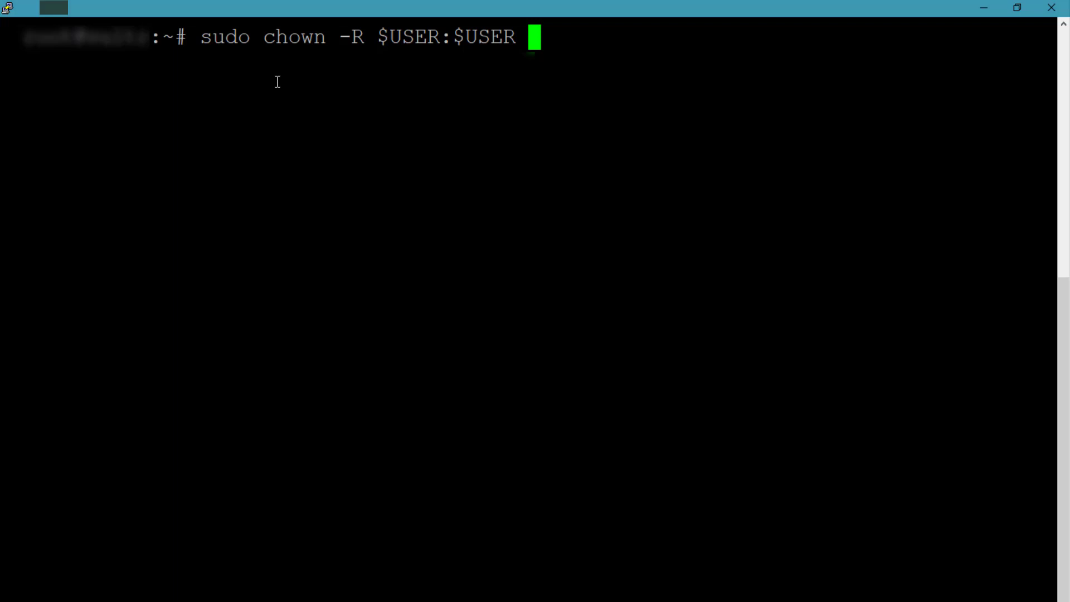
text(/var/www/)
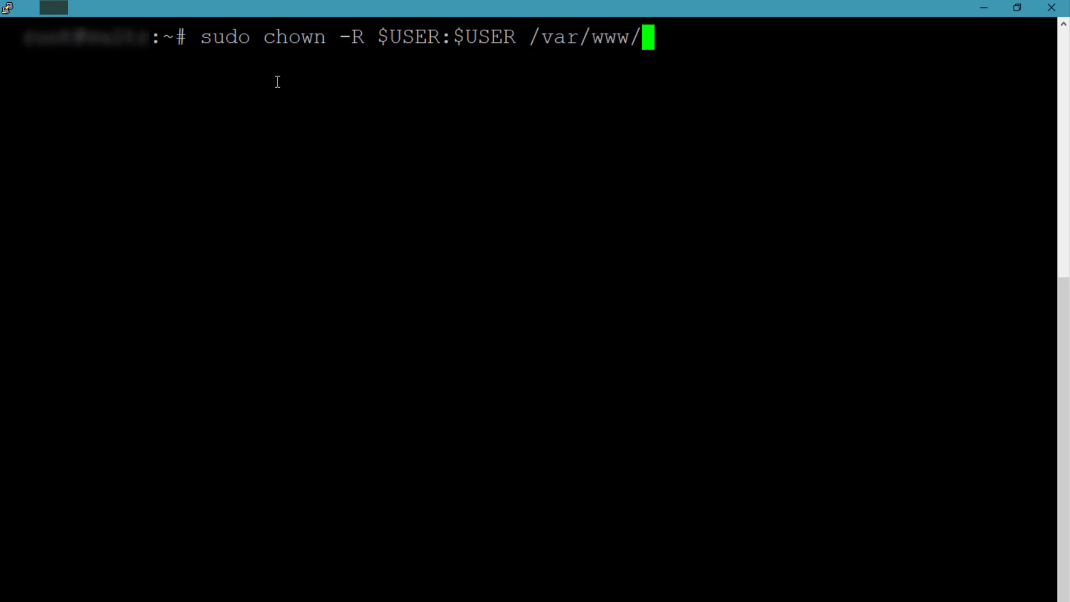
text(zimmim.com/public_html/)
text(sudo c)
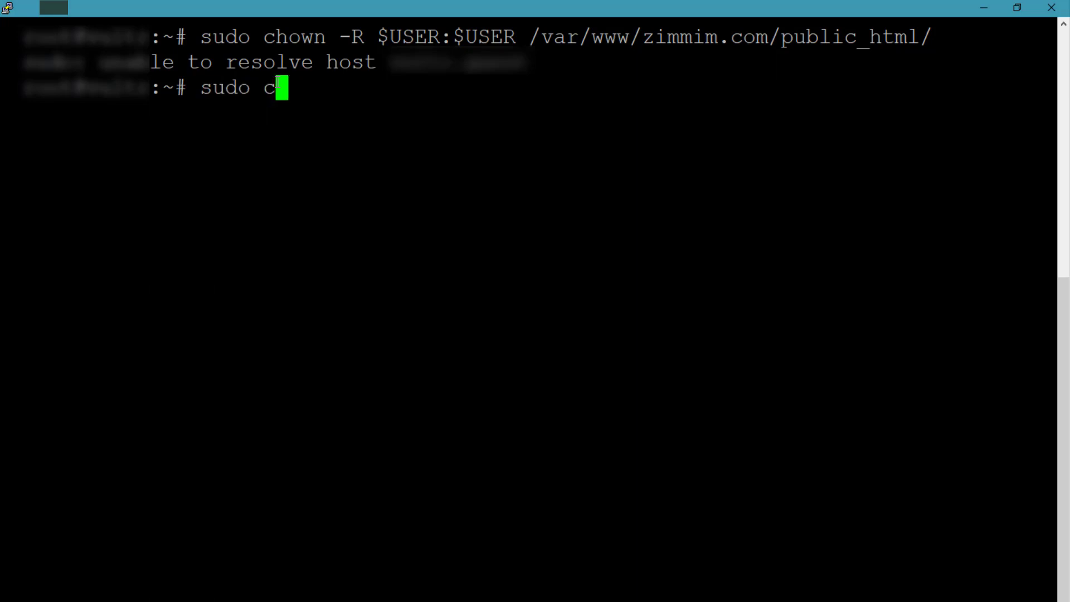
text(hmod -R)
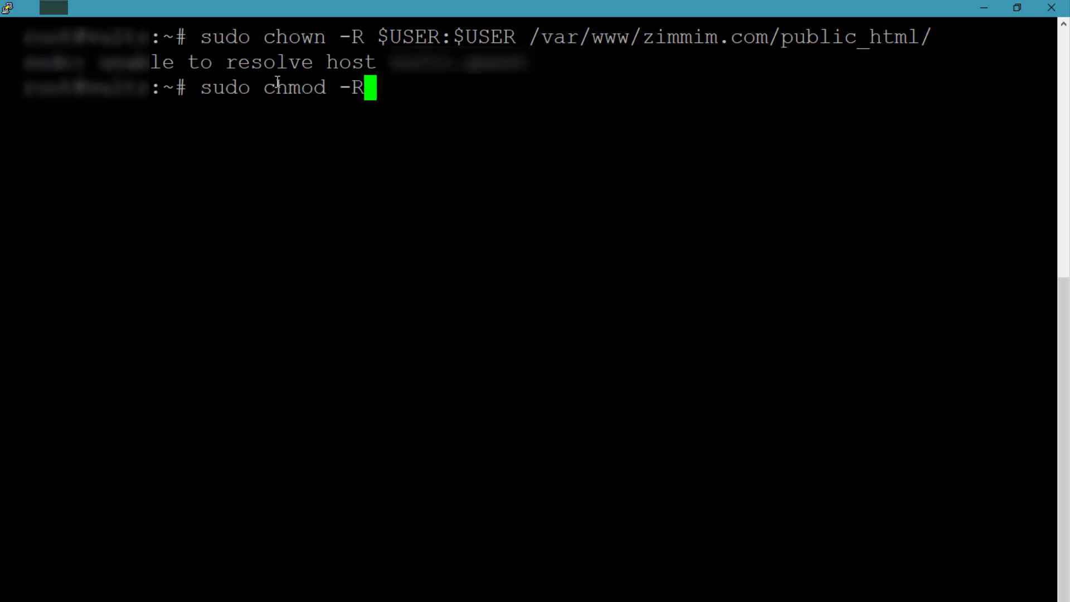
Apply chmod -R 755 to /var/www/zimmim.com/
text(755)
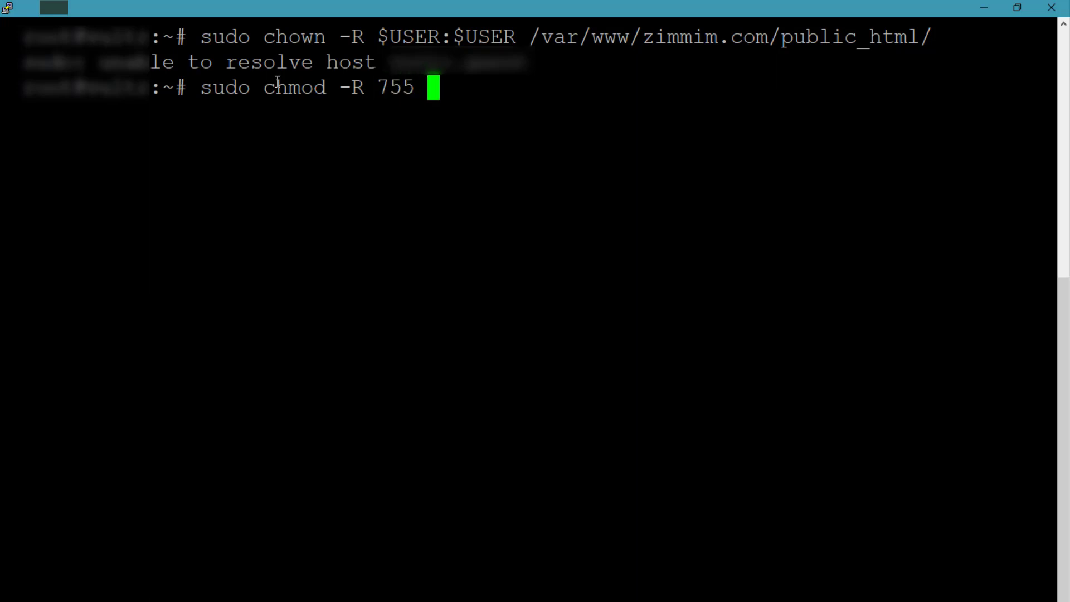
text(/var/ww)
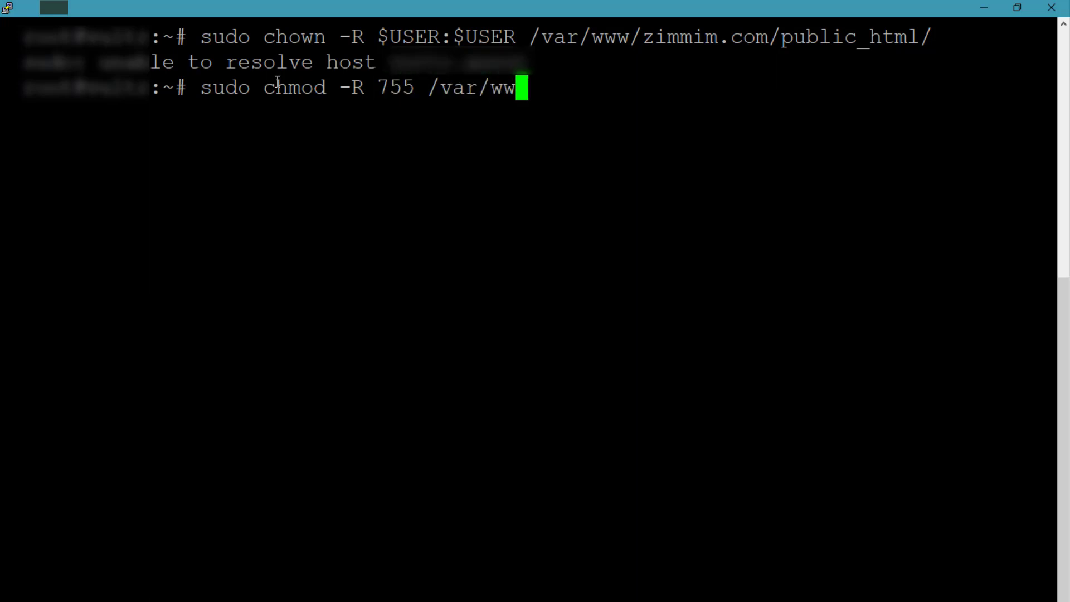
text(w/z)
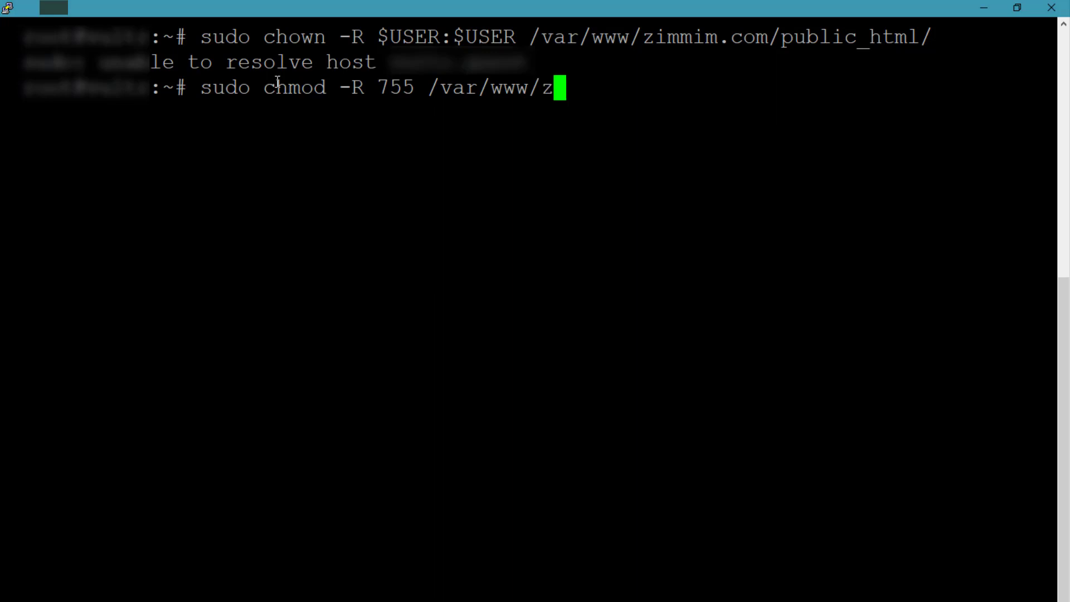
text(immim.com/)
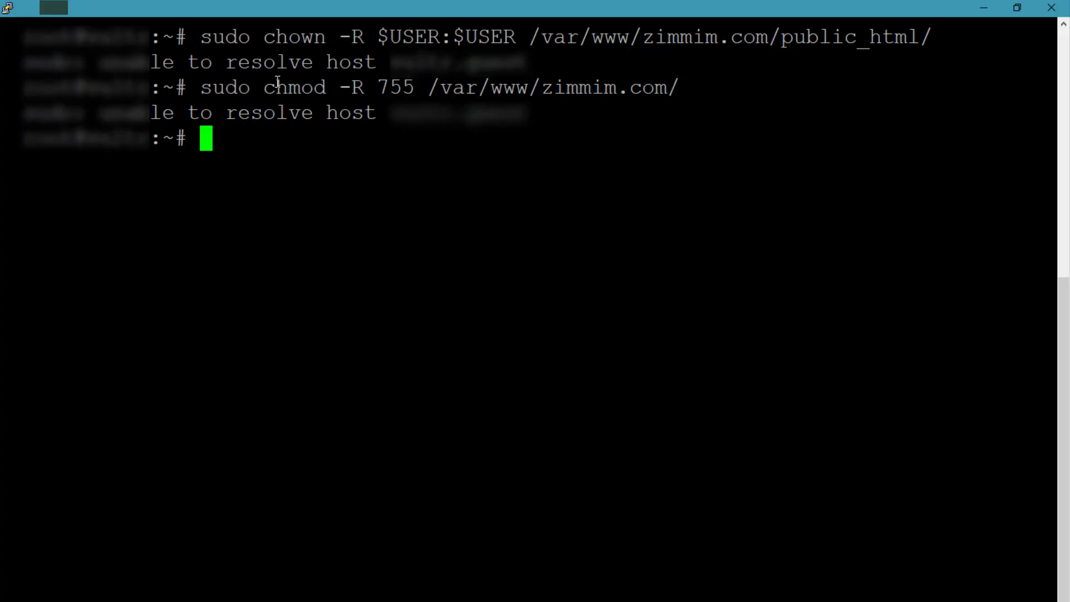
Write a 'Welcome to Zimmim' HTML page to public_html/index.html in nano and save it
text(s)
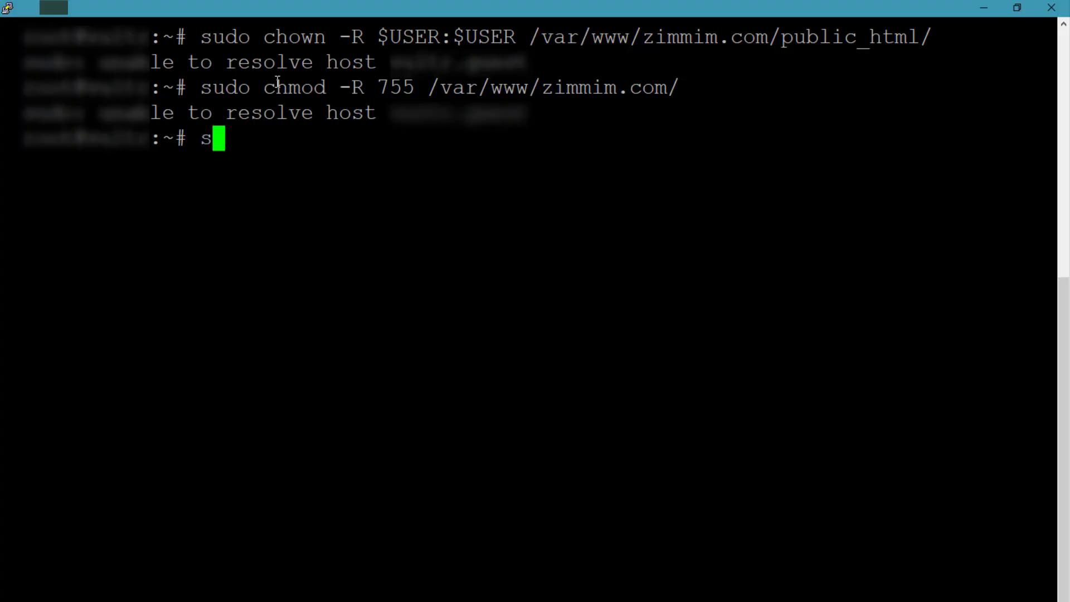
text(udo nano /)
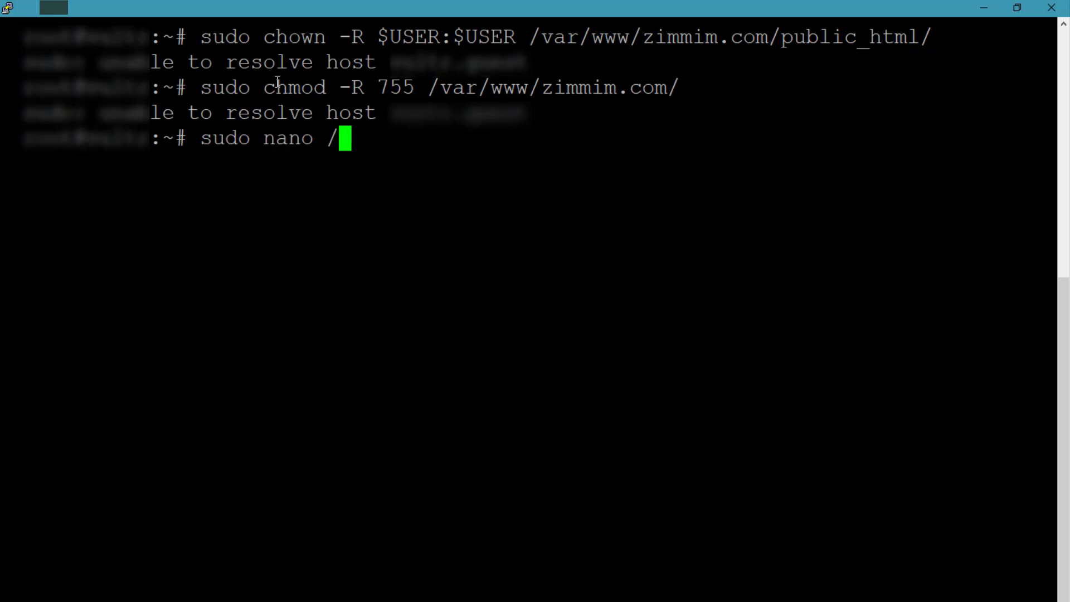
text(var/ww)
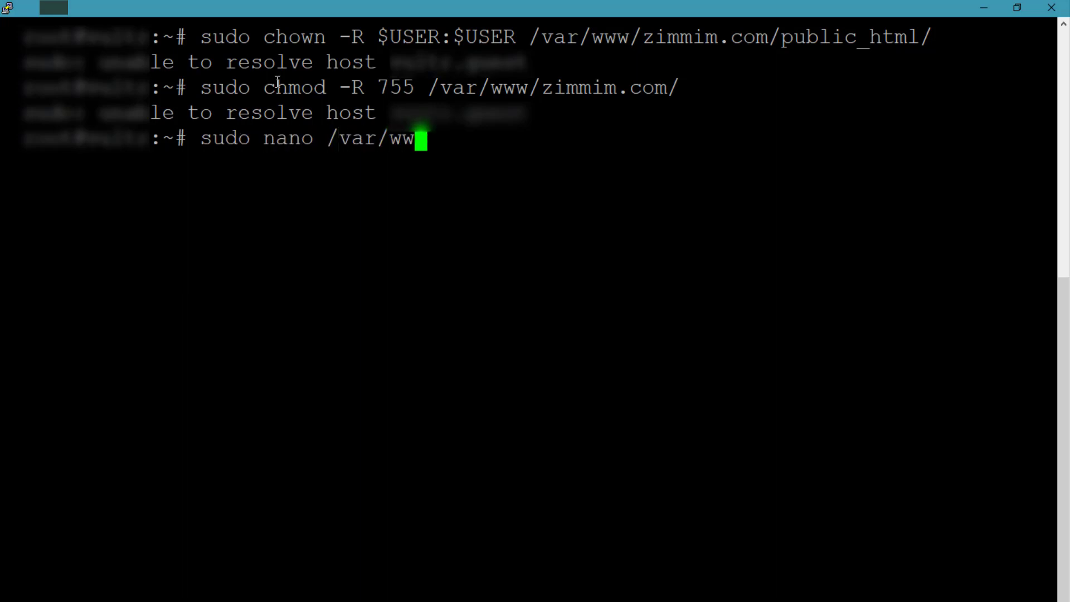
text(w/zimmim.com/public_html/)
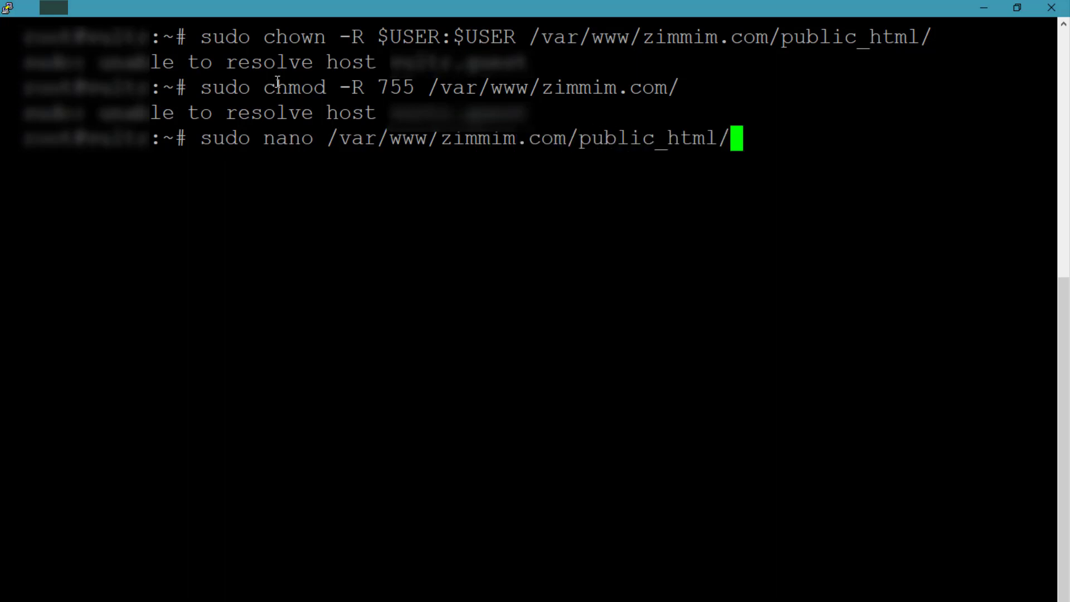
text(index)
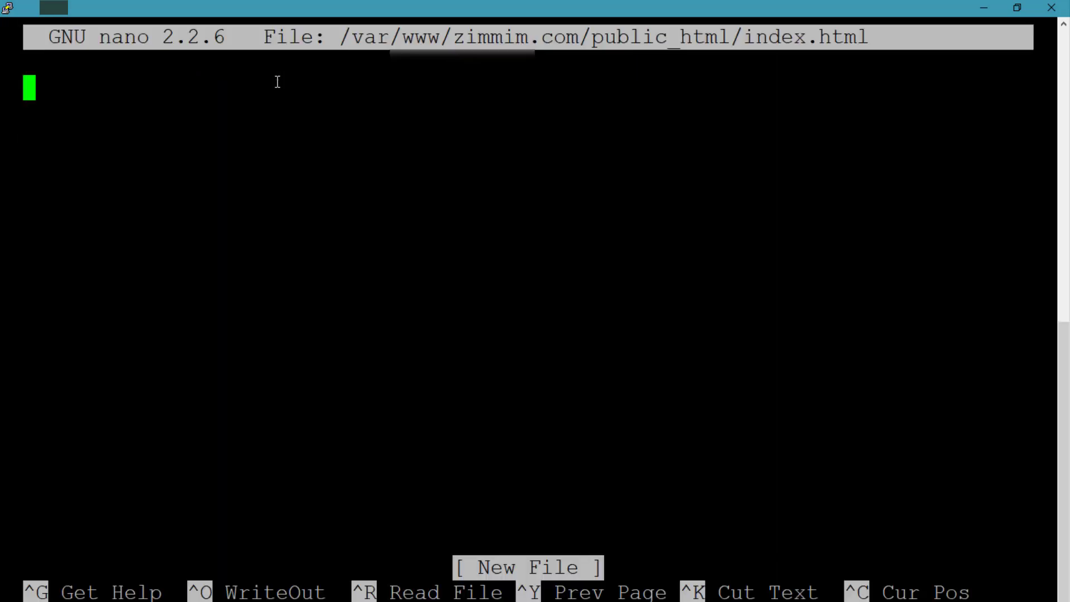
text(<>)
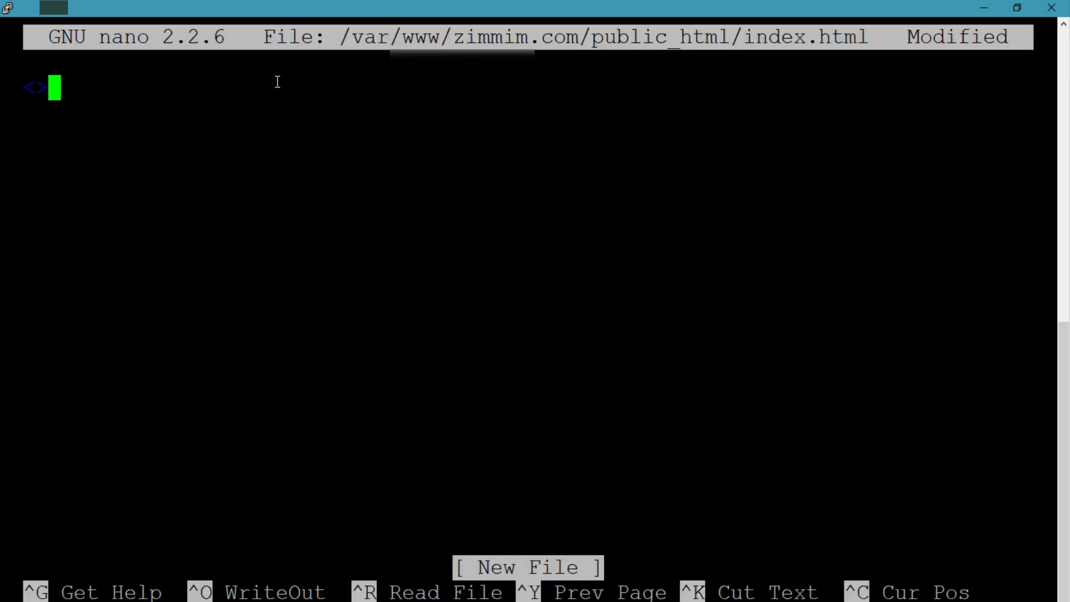
text(>)
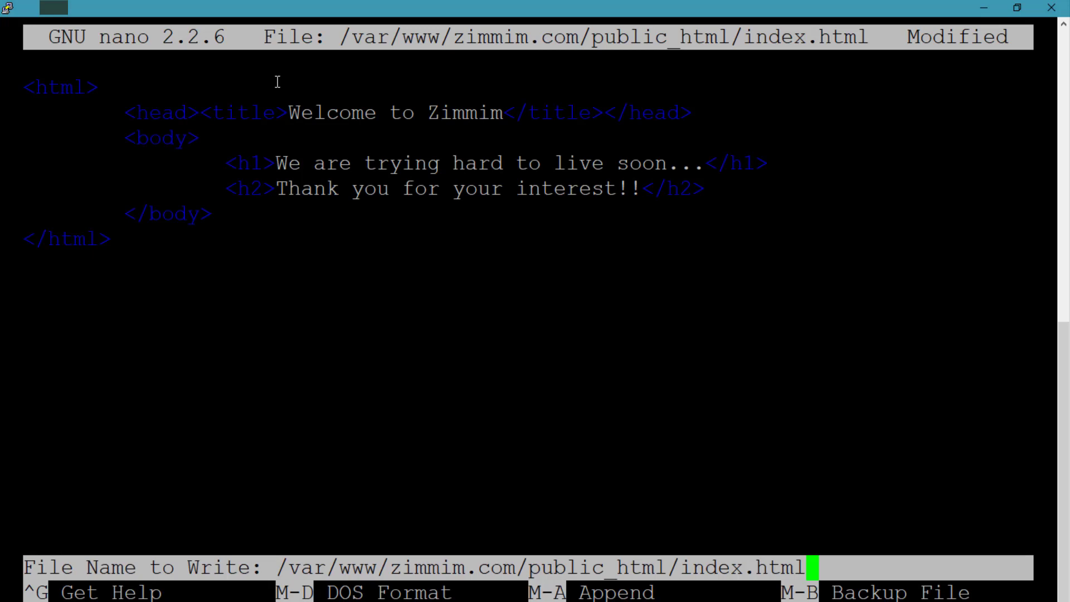
key(Enter)
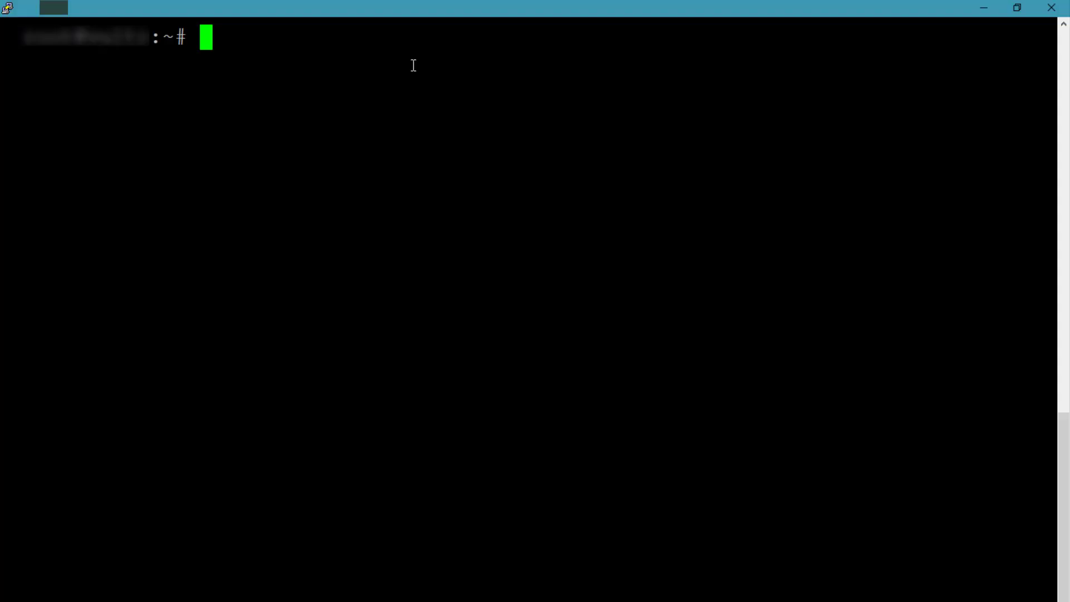
Copy siddiquinoor.com.conf to zimmim.com.conf in /etc/apache2/sites-available
text(cp)
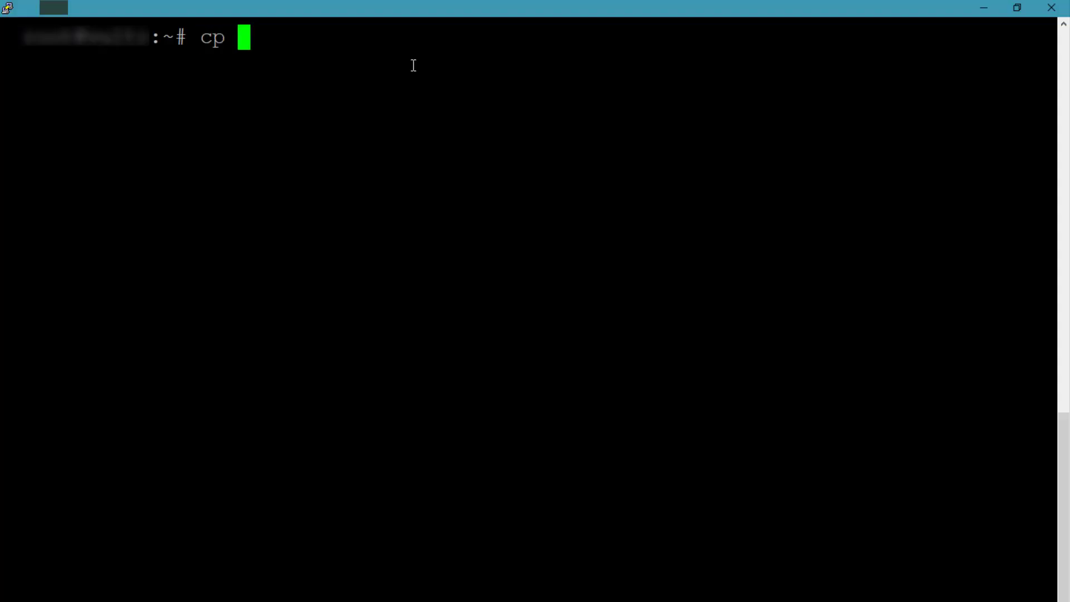
text(/)
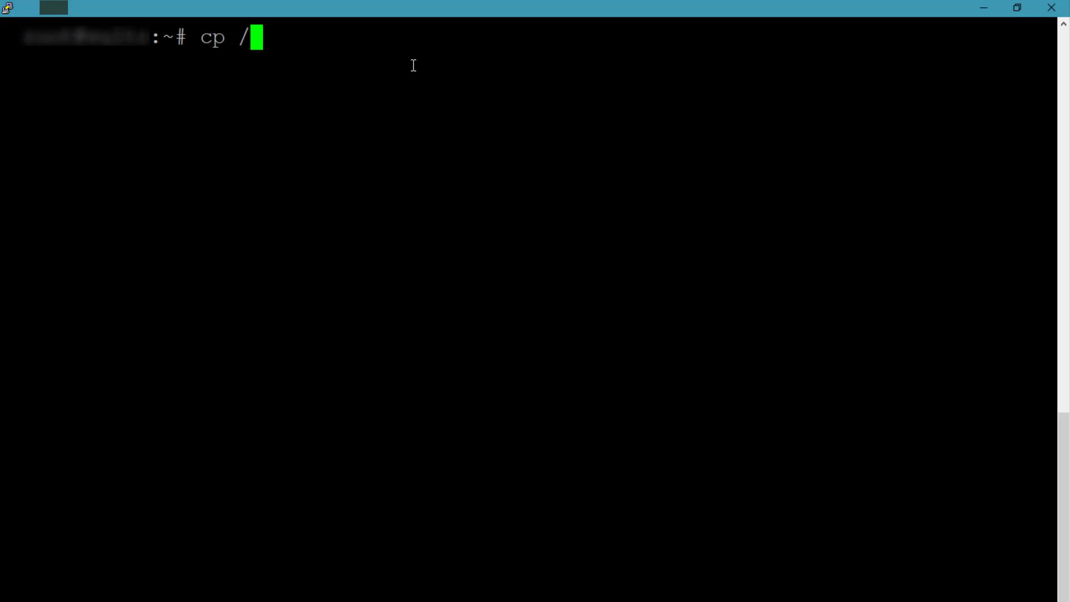
text(etc/ap)
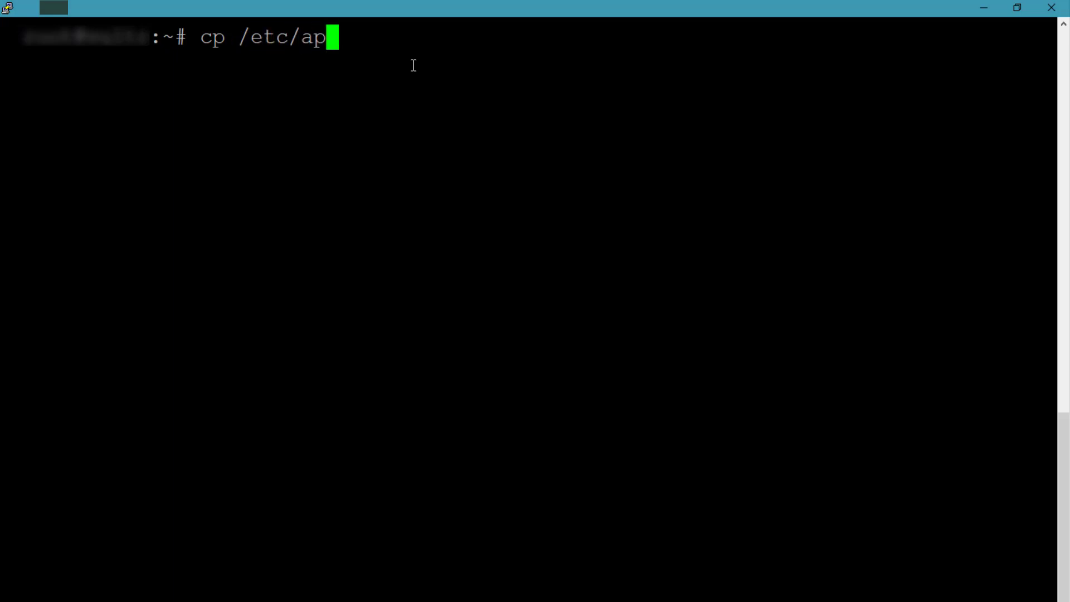
key(Tab)
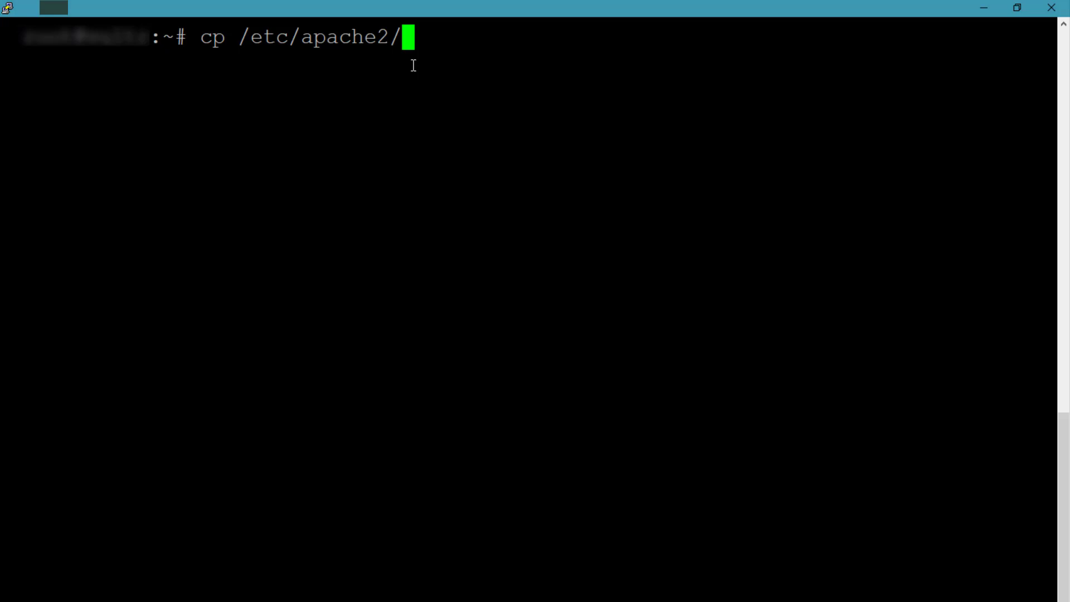
text(site)
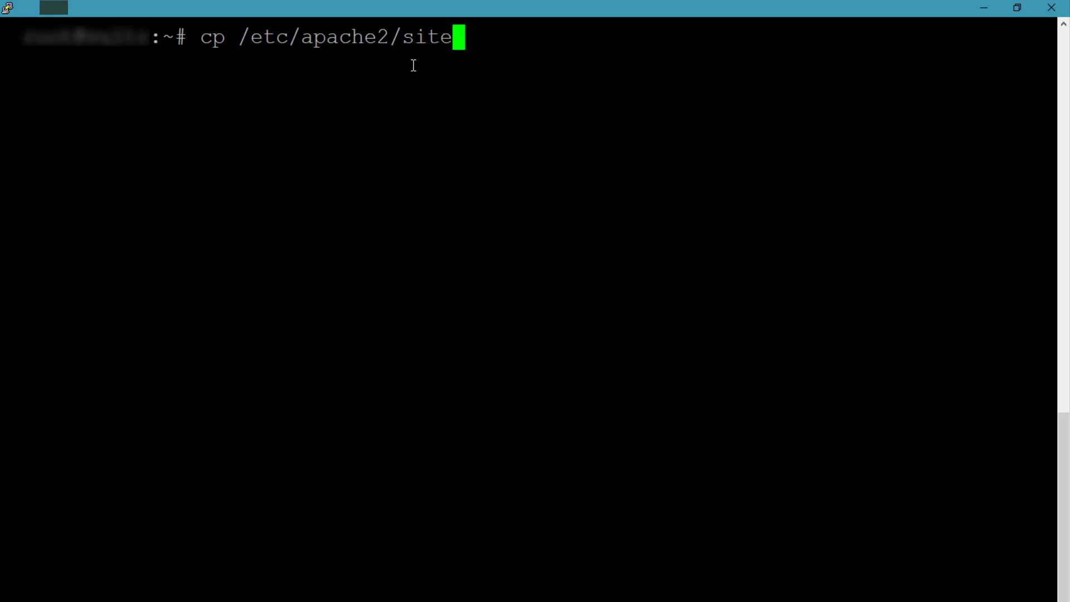
text(-available/)
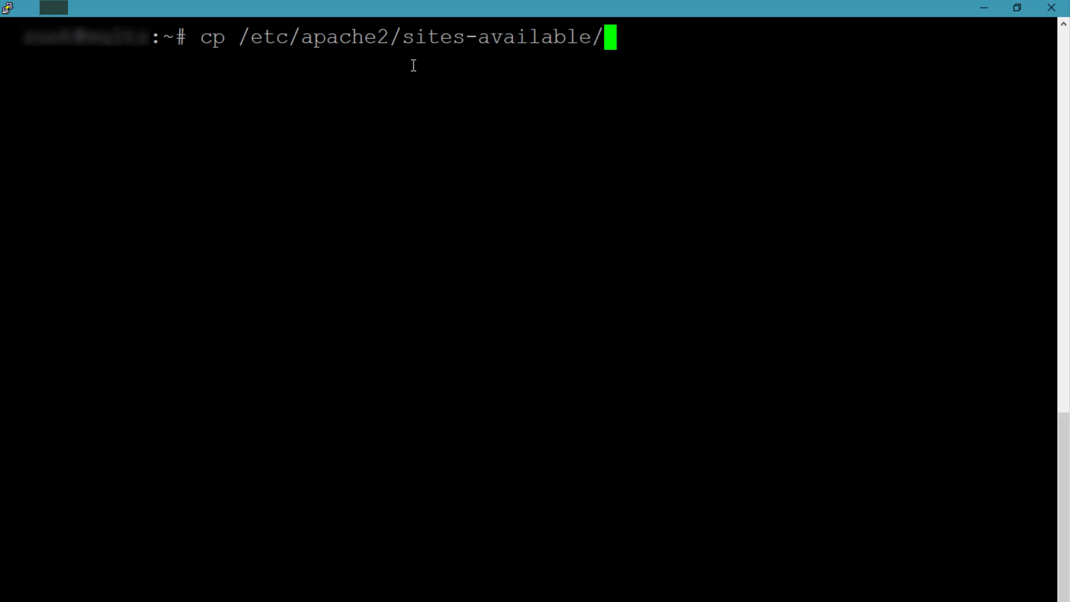
text(sid)
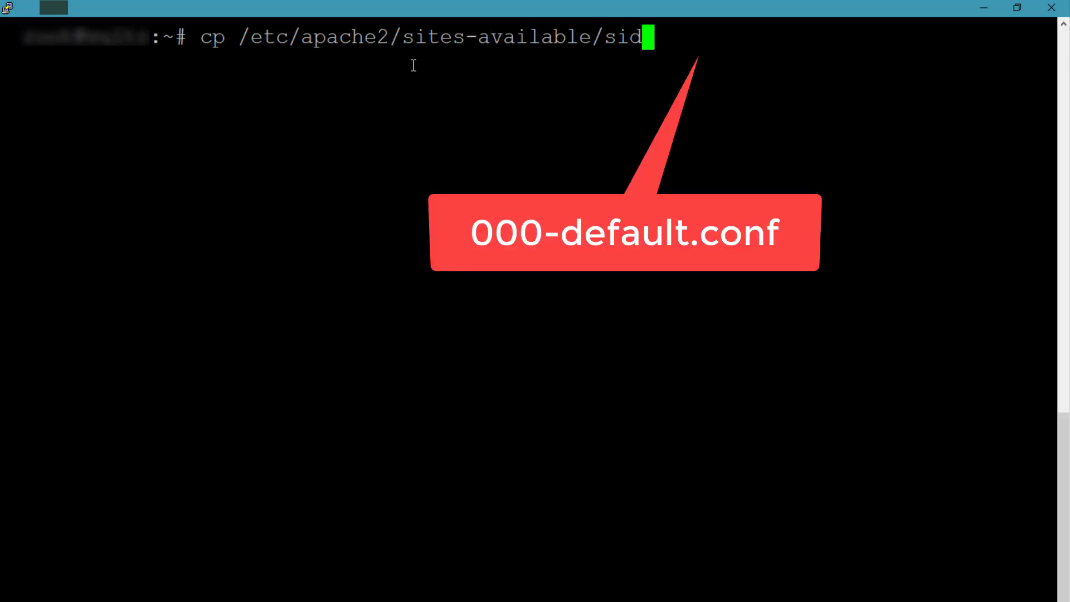
text(diquinoor.com.conf)
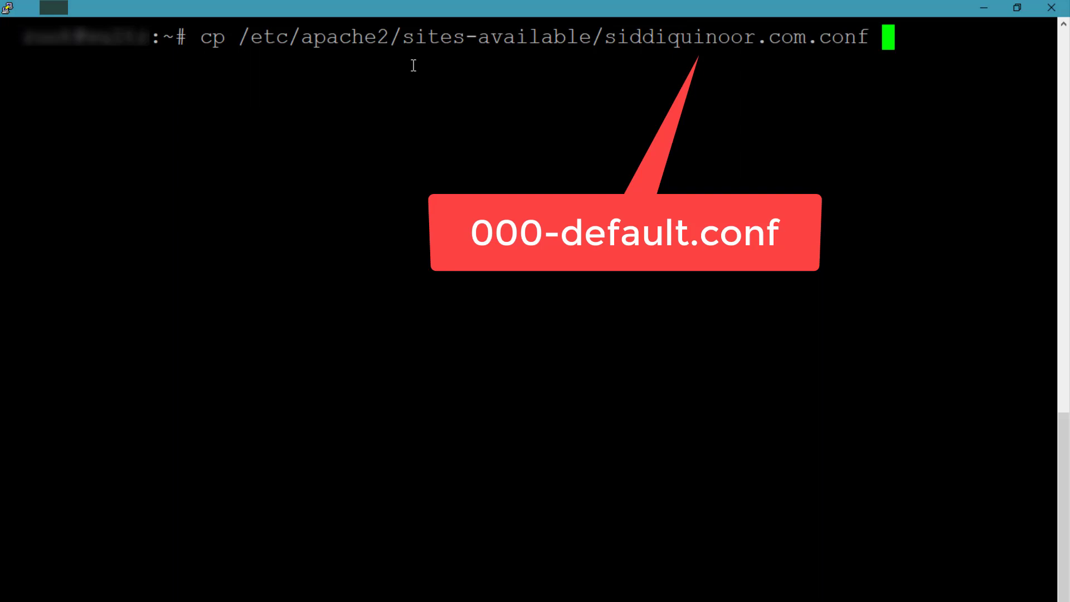
text(/etc/)
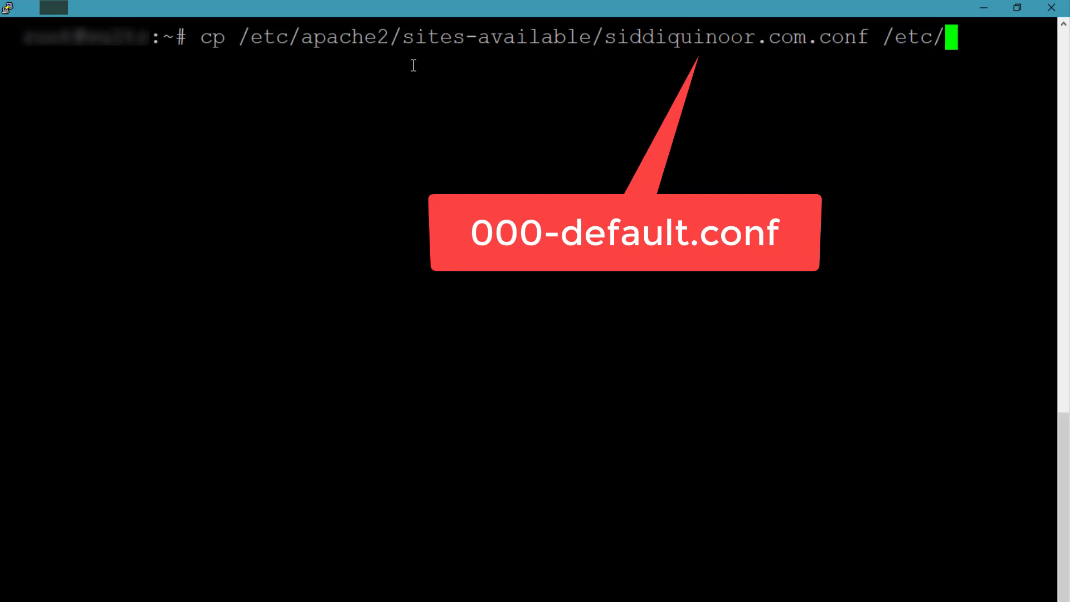
text(apache2/s)
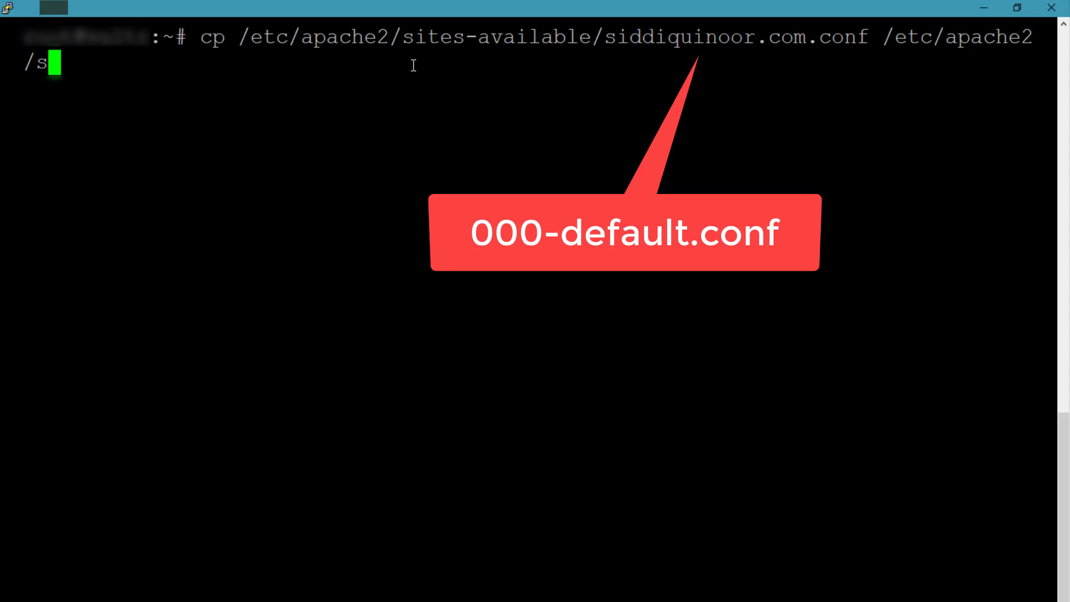
text(ites-available/zi)
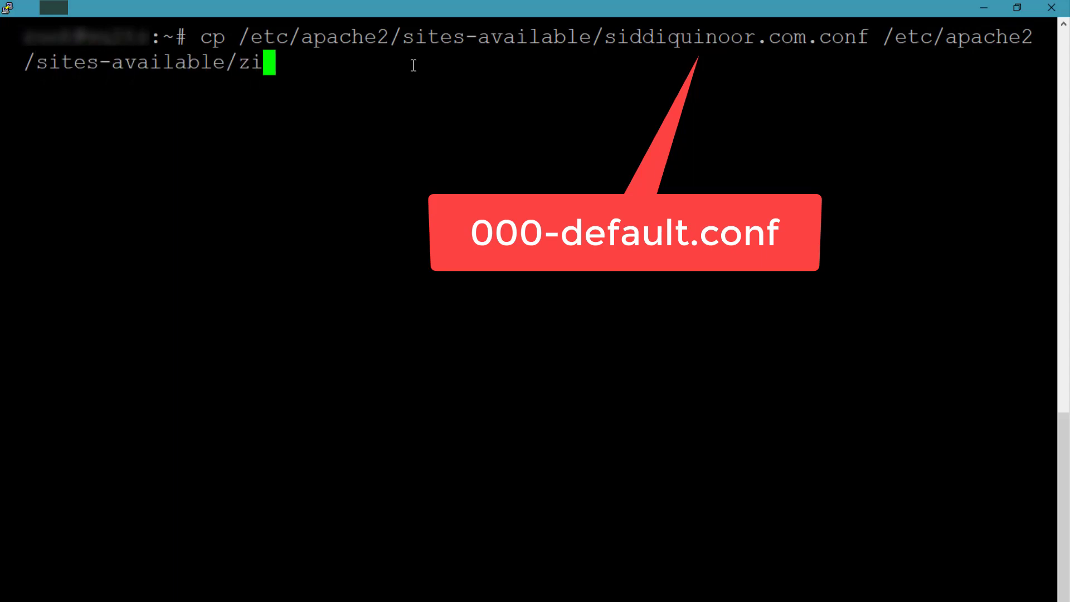
text(mmim.)
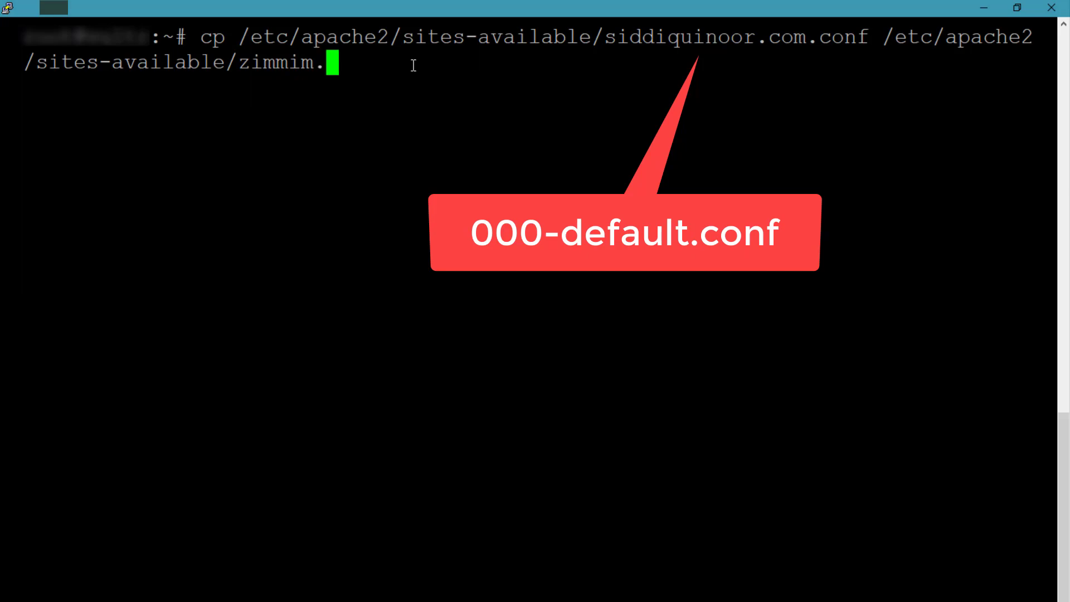
text(com.conf)
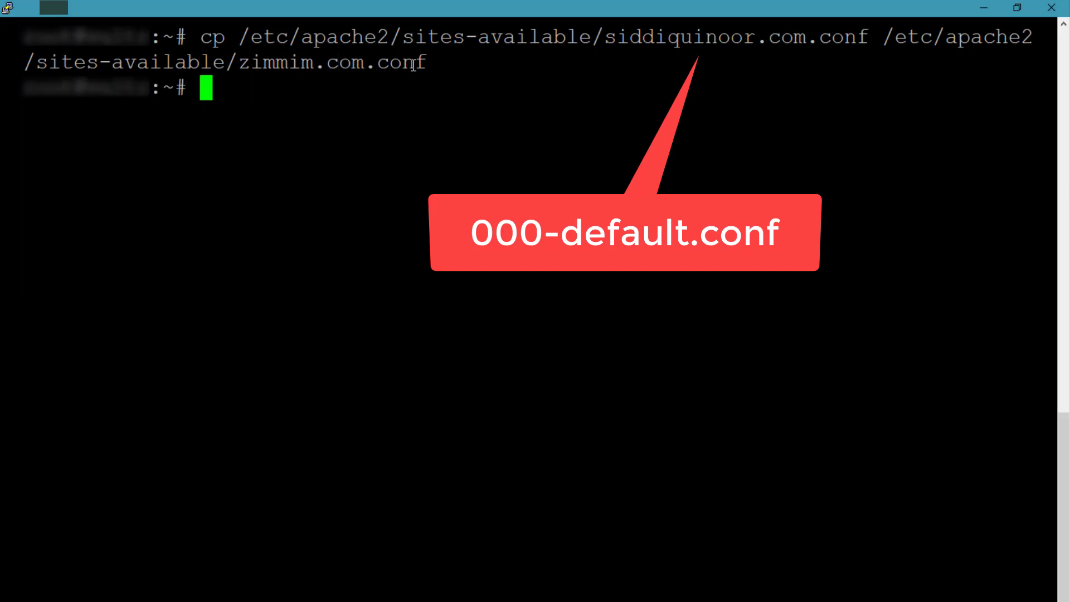
text(sudo n)
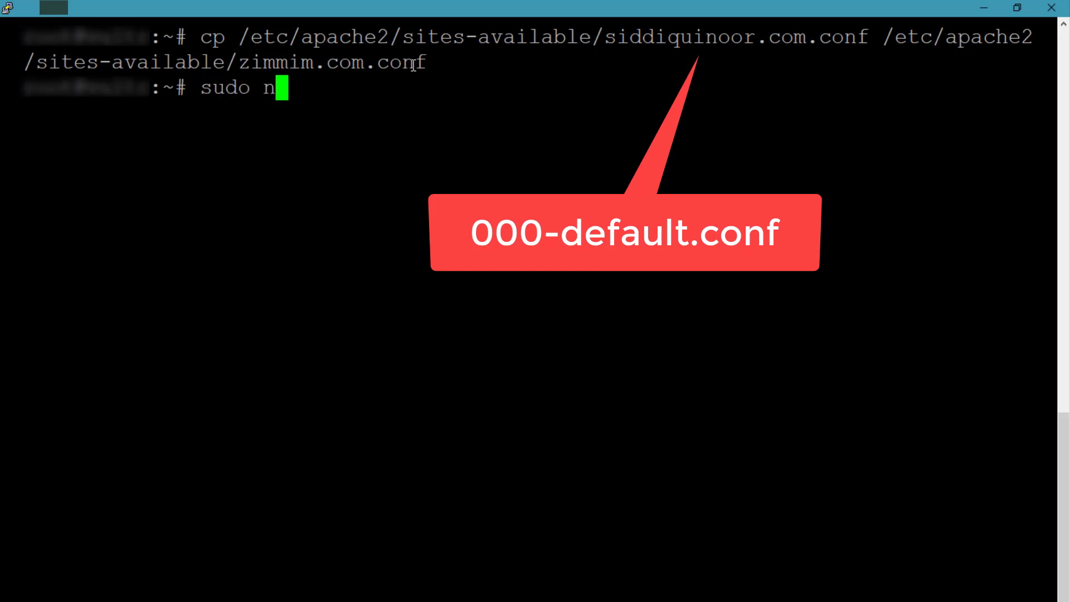
Open /etc/apache2/sites-available/zimmim.com.conf in nano with sudo
text(ano /)
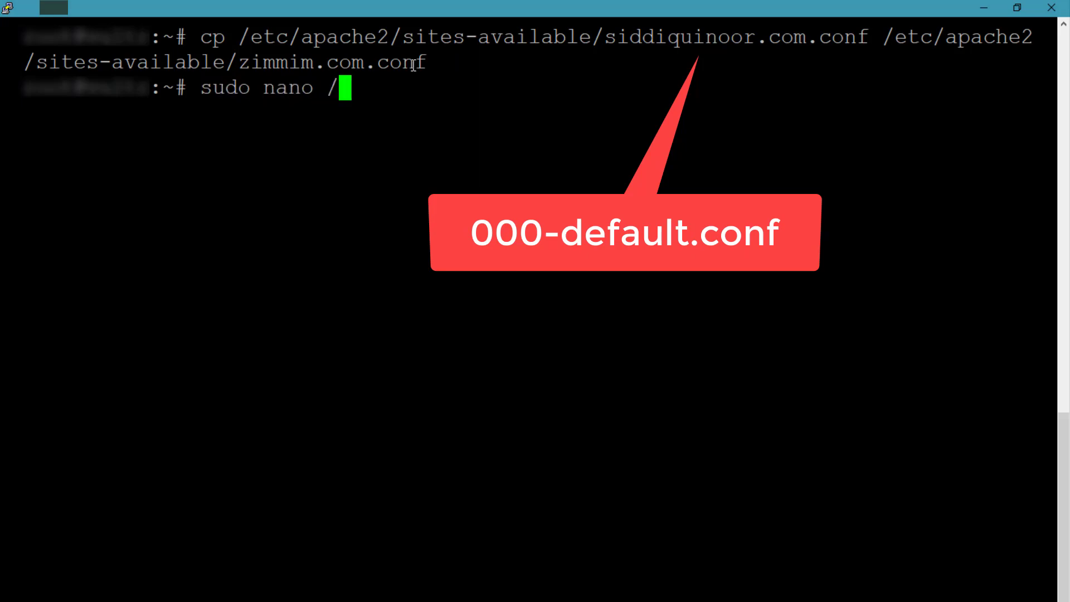
text(etc/apa)
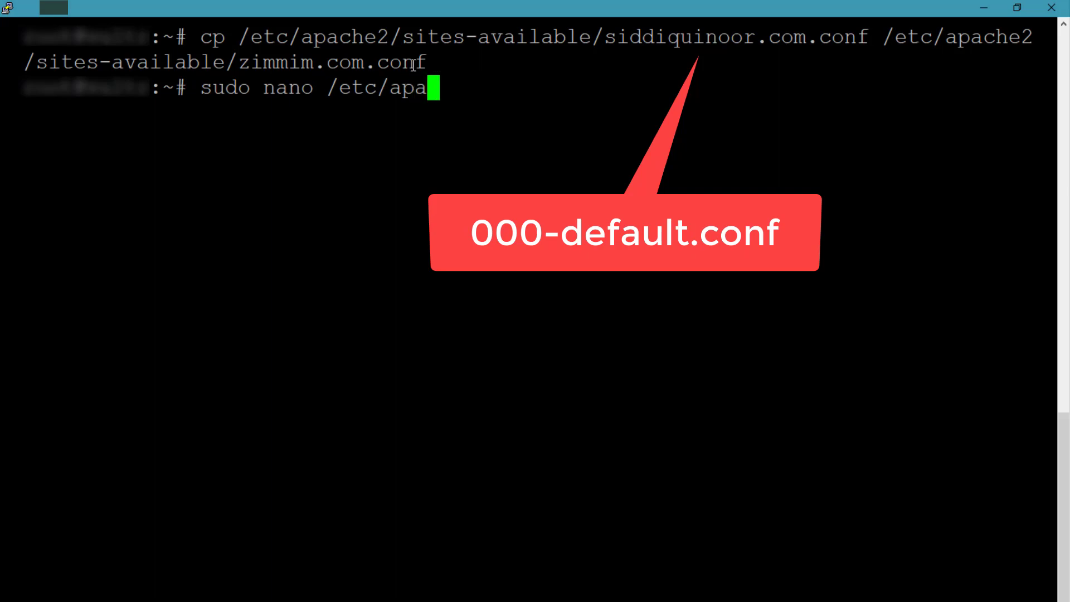
text(che2/sites-)
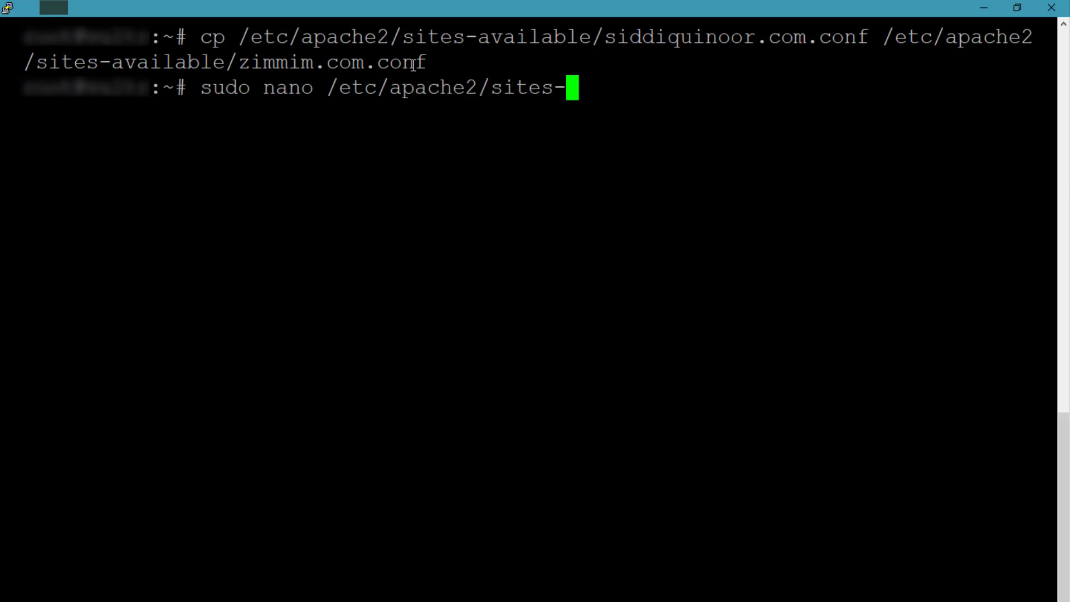
text(available/zi)
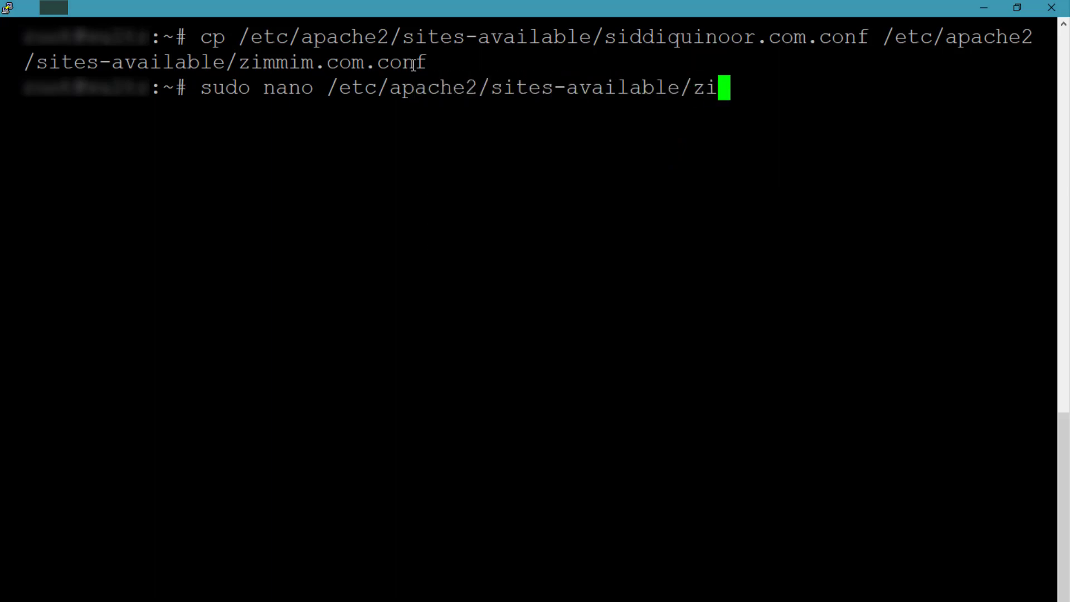
key(Enter)
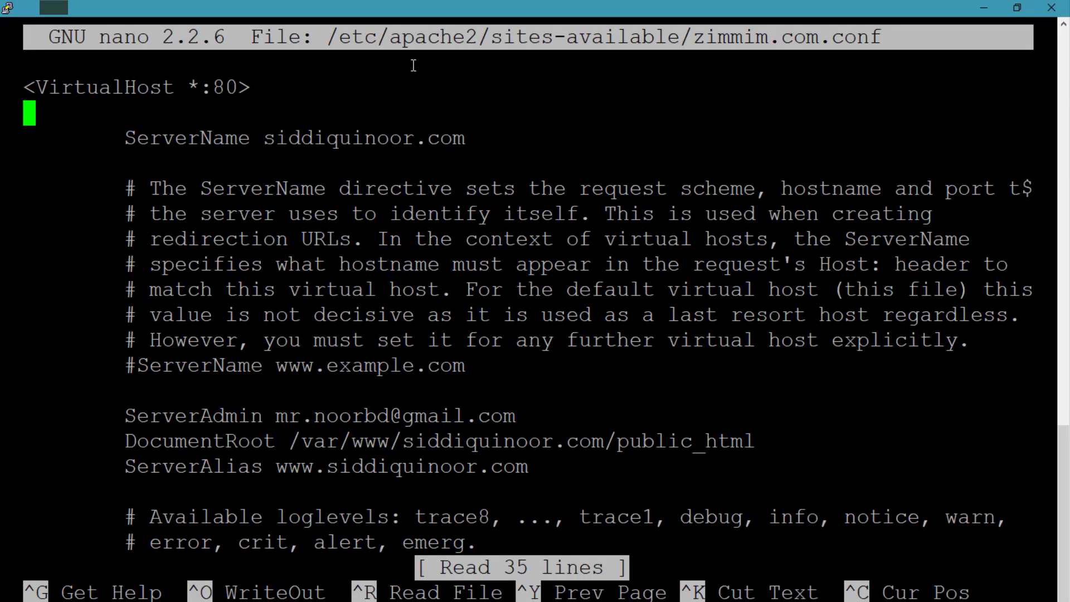
Replace the old domain with zimmim in the site config, then save and exit nano
click(422, 137)
text(zimmim)
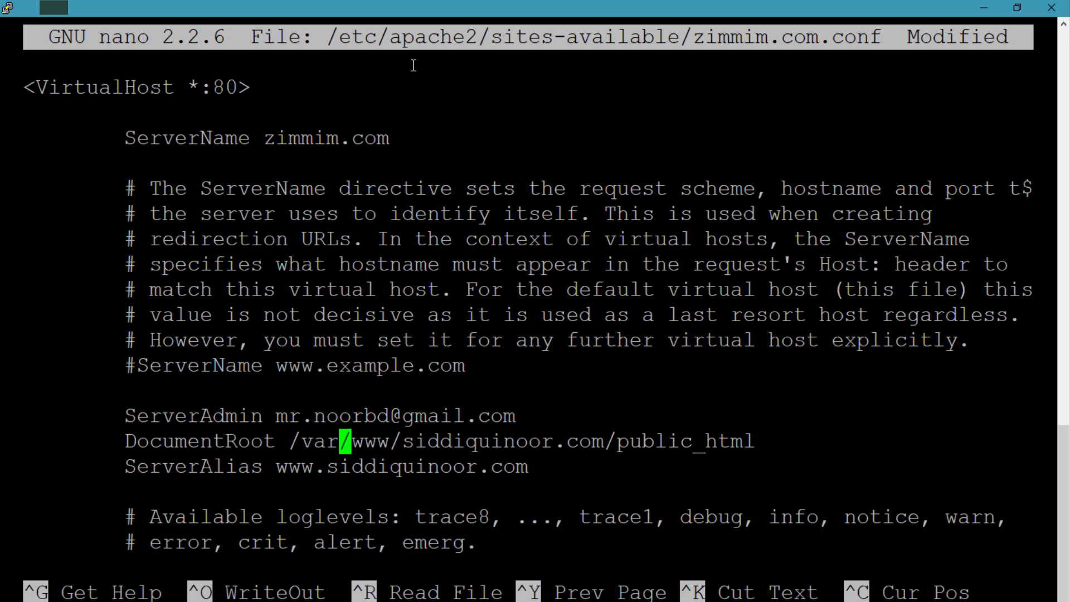
key(Right)
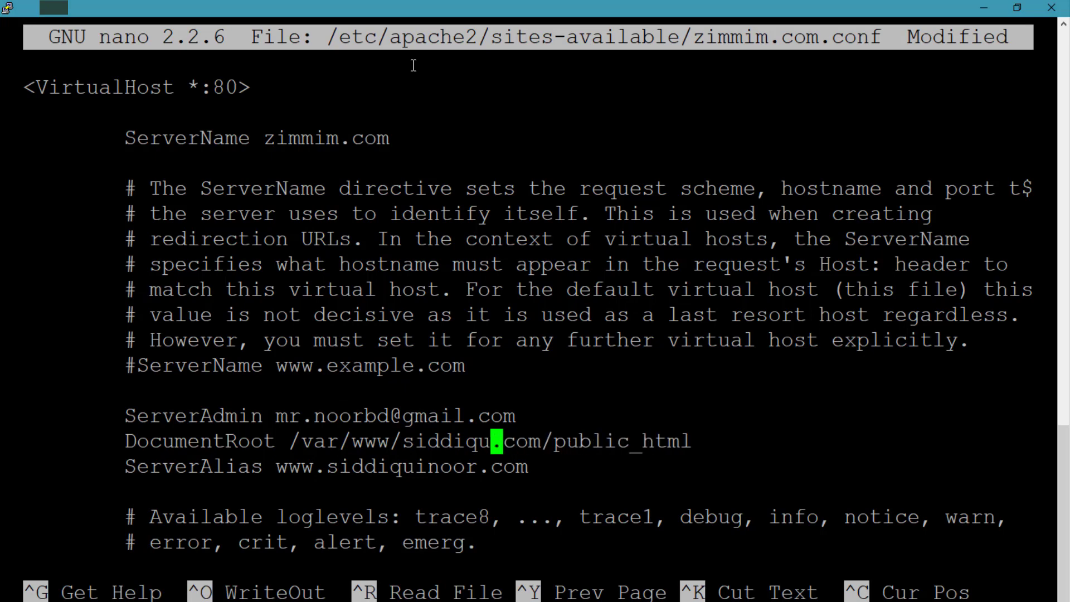
key(BackSpace)
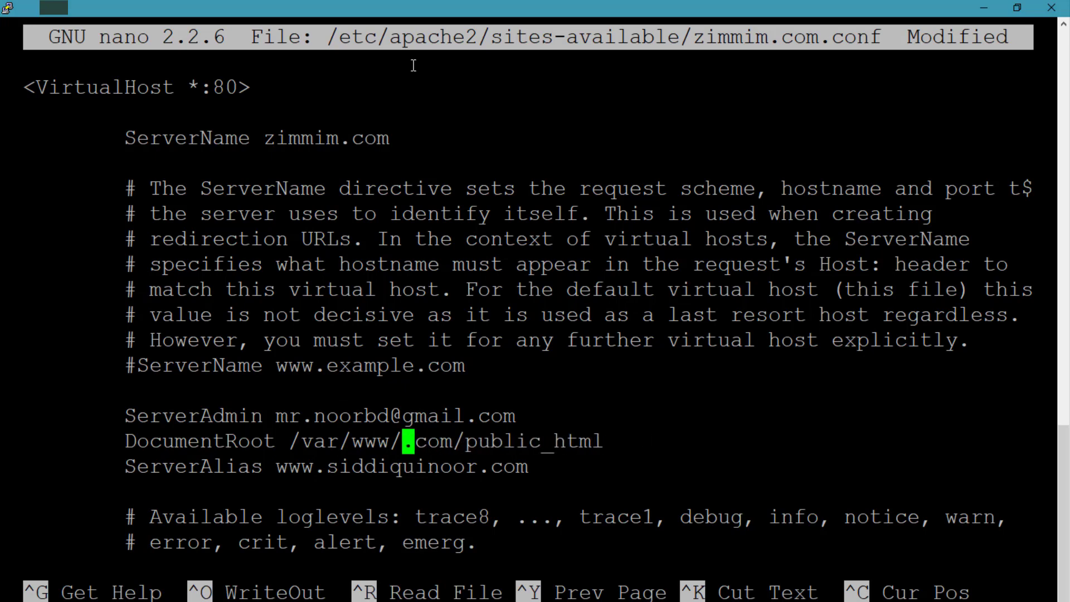
text(zimmim)
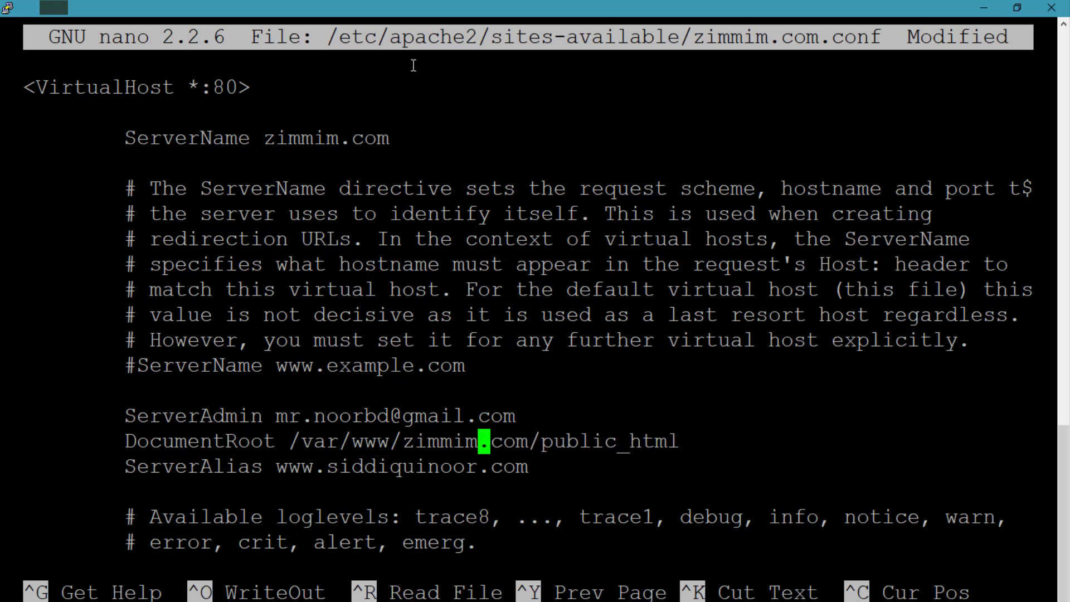
click(470, 467)
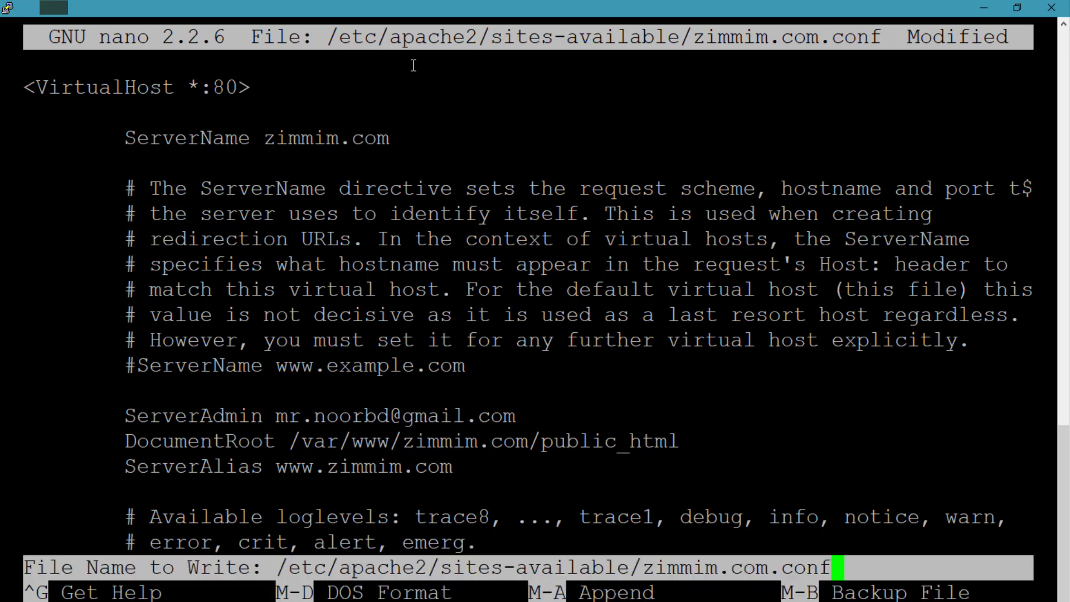
key(Enter)
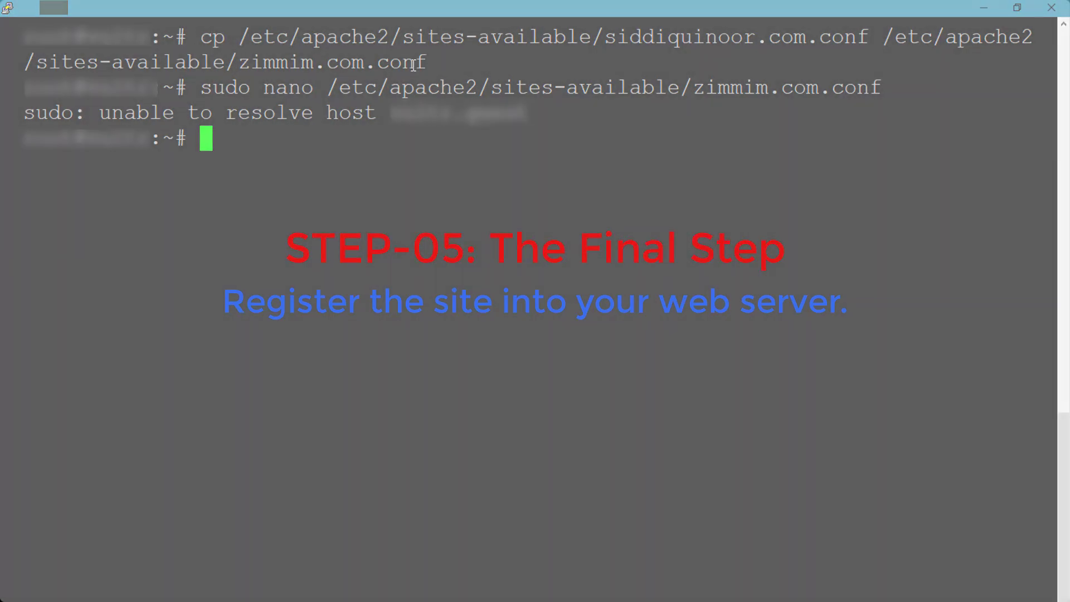
Enable zimmim.com.conf with a2ensite and restart the apache2 service
text(sudo a2ensite zimmim.com.conf)
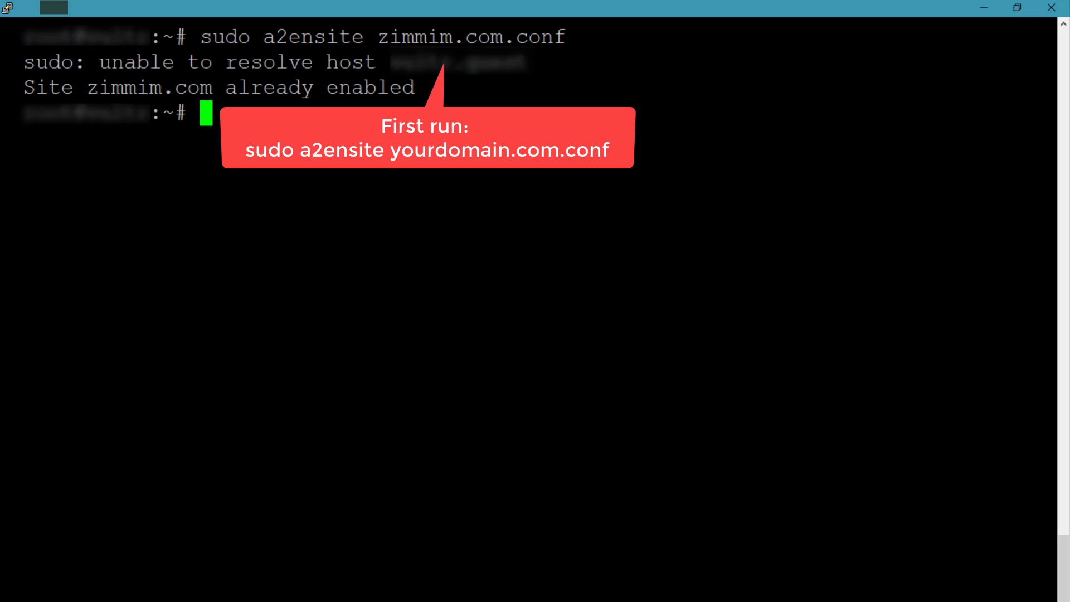
text(sudo service apache2 restart)
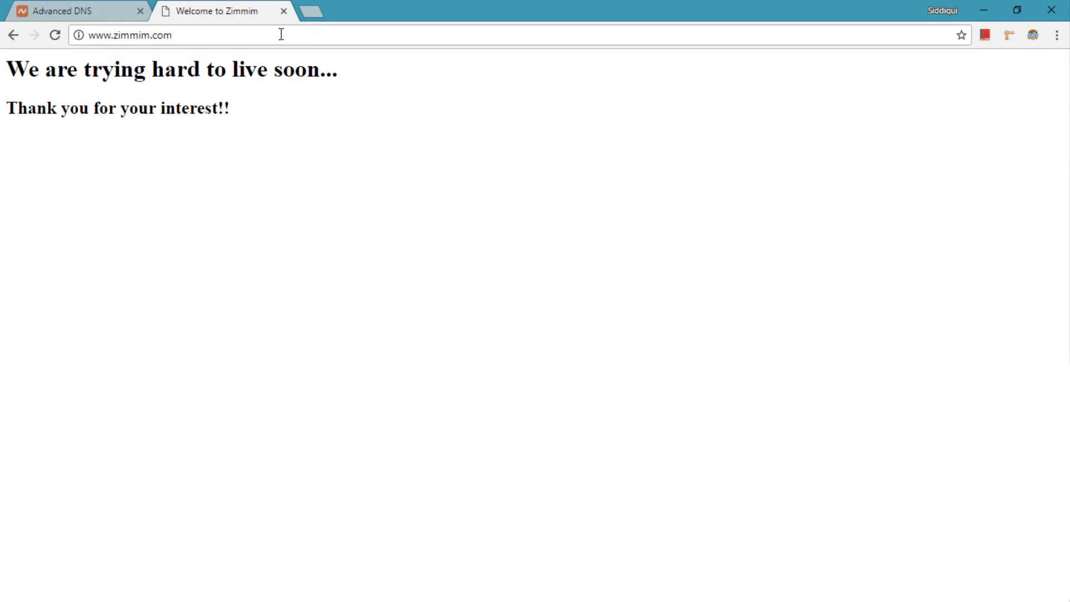
mouse_move(302, 247)
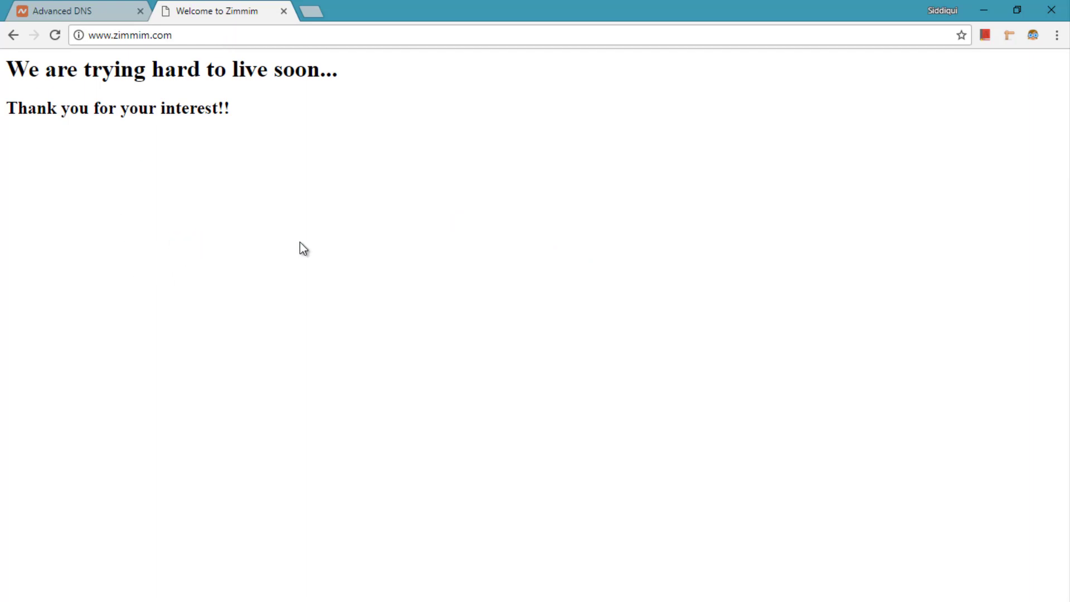